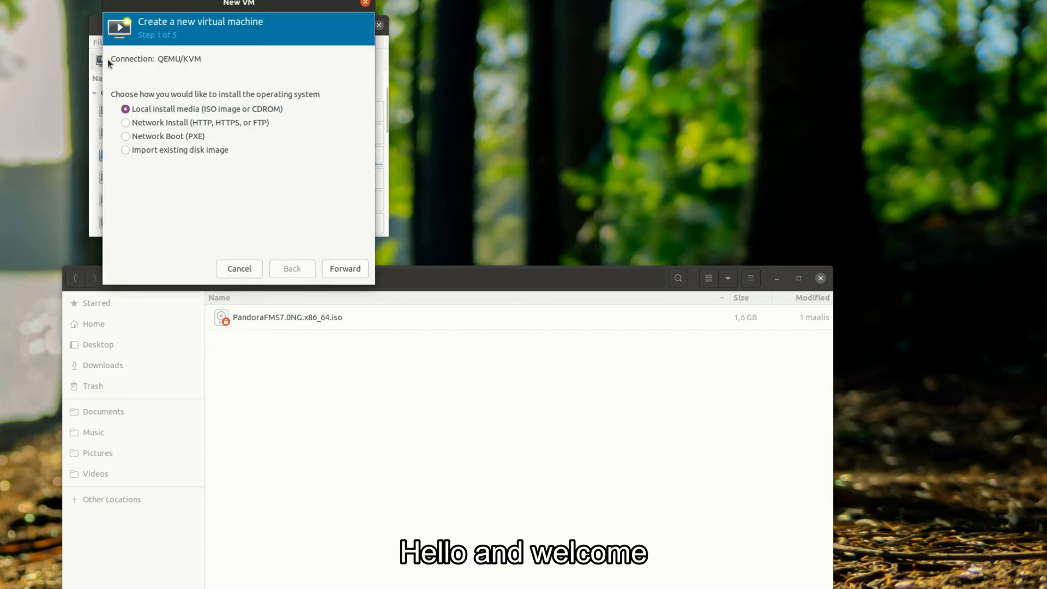
{"action": "mouse_move", "coordinate": [297, 248]}
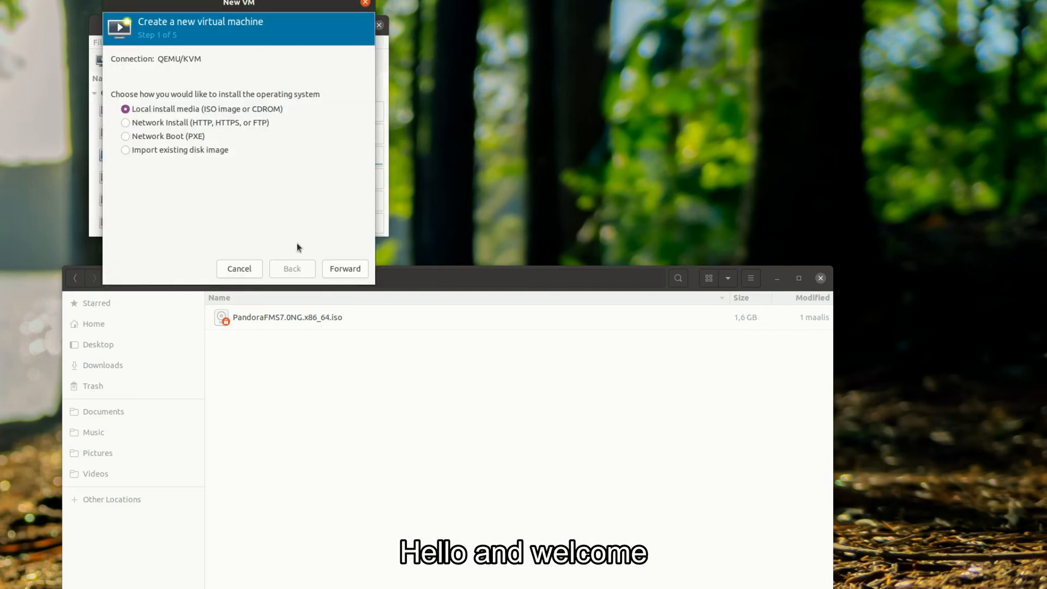
- Choose the PandoraFMS7.0NG ISO as local install media and pick Ubuntu 20.04 as guest OS
{"action": "left_click", "coordinate": [345, 269]}
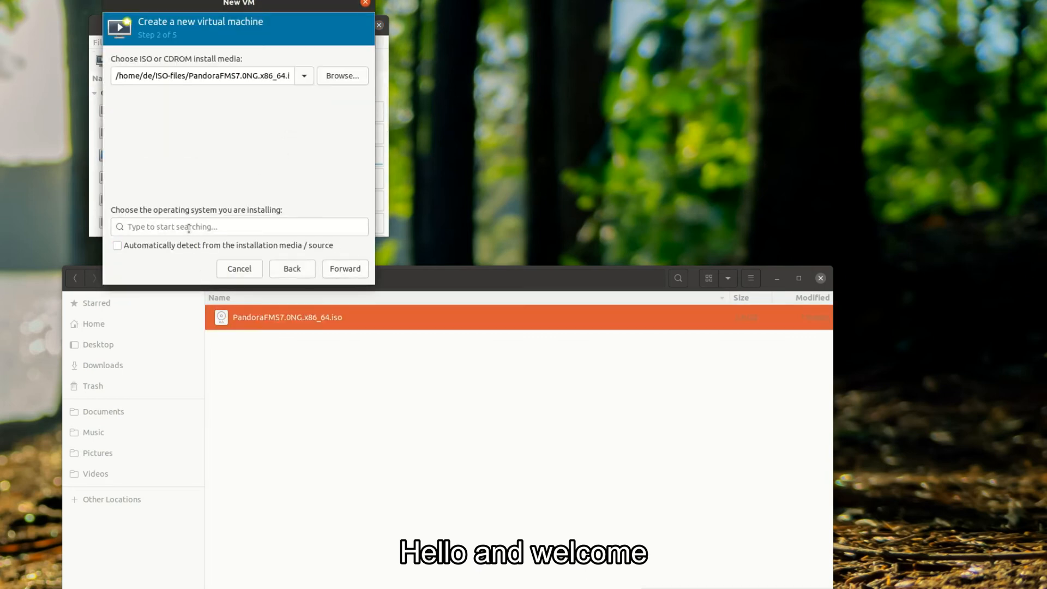
{"action": "type", "text": "ubuntu"}
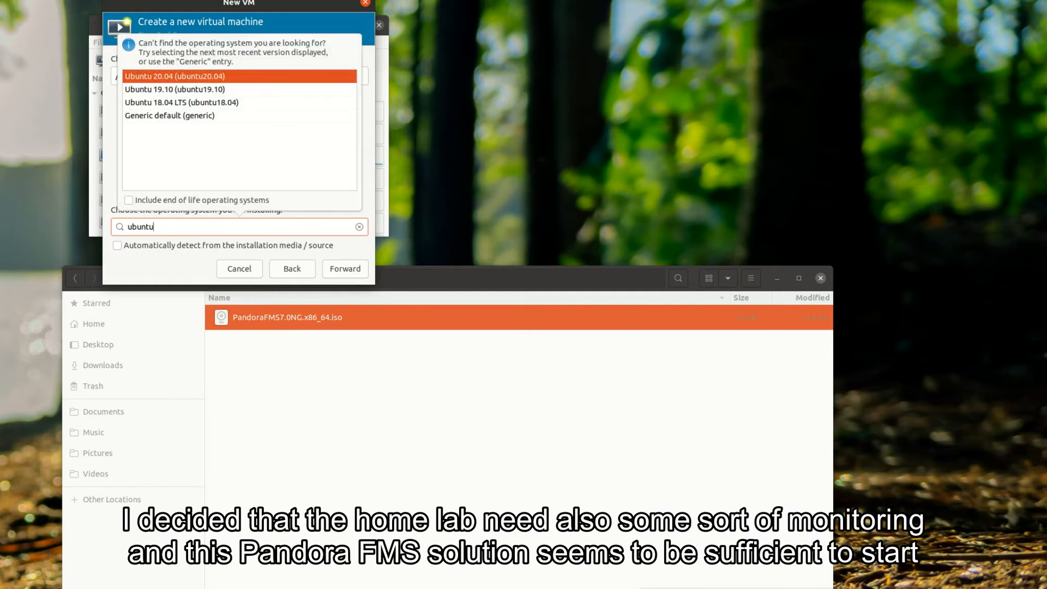
{"action": "left_click", "coordinate": [180, 102]}
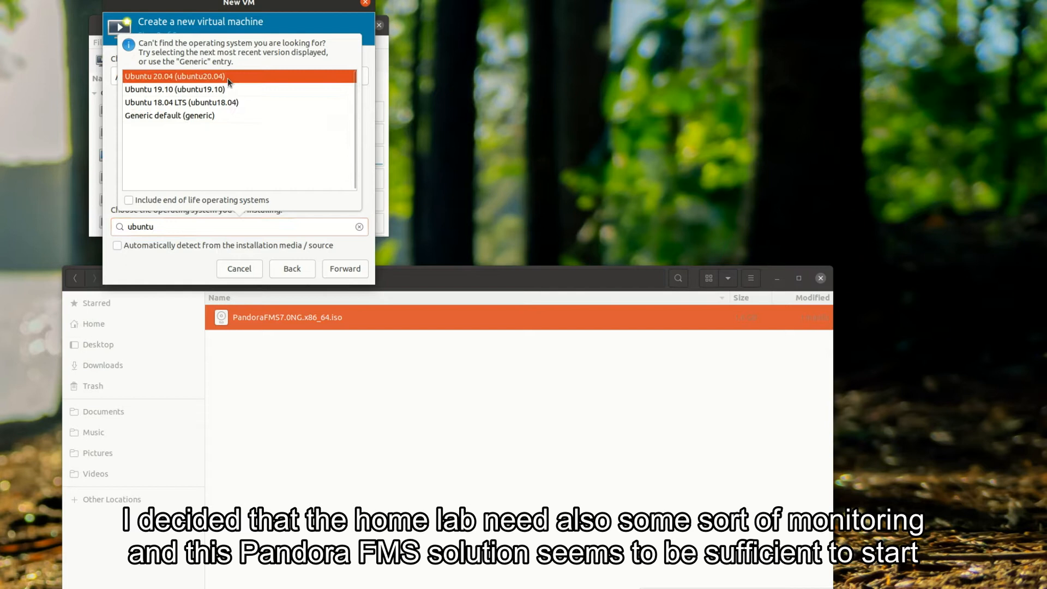
{"action": "left_click", "coordinate": [345, 269]}
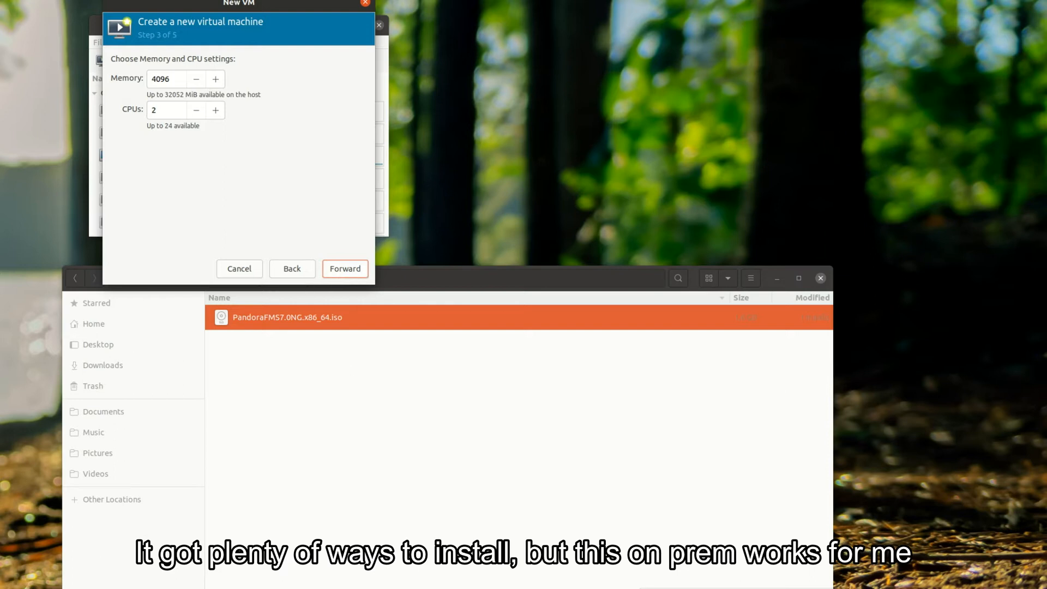
{"action": "mouse_move", "coordinate": [209, 247]}
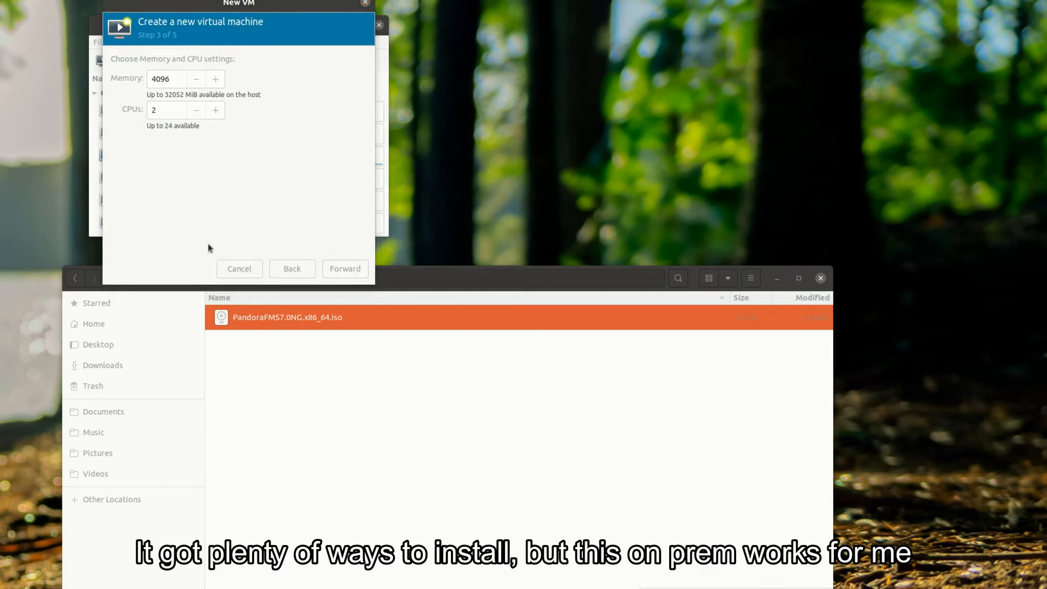
{"action": "mouse_move", "coordinate": [346, 268]}
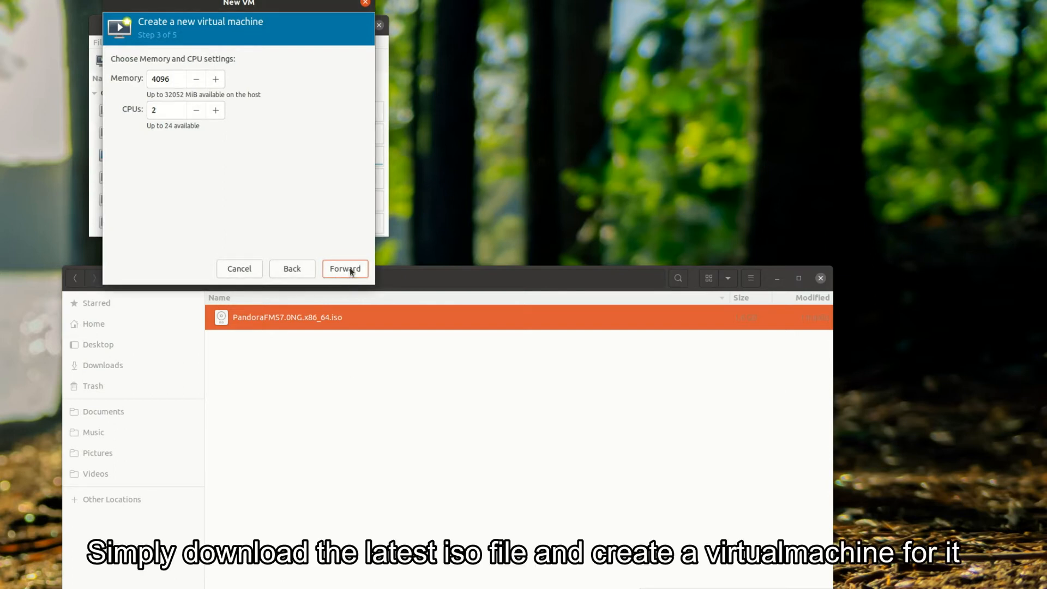
- Keep 4096 MiB and 2 CPUs and give the VM a 50 GiB disk
{"action": "left_click", "coordinate": [345, 269]}
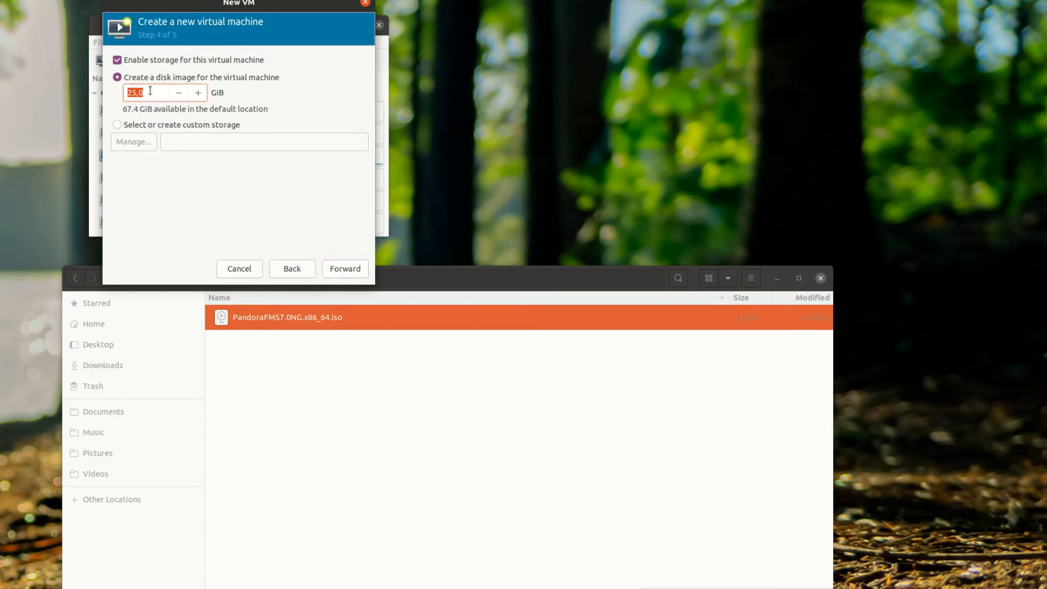
{"action": "type", "text": "50"}
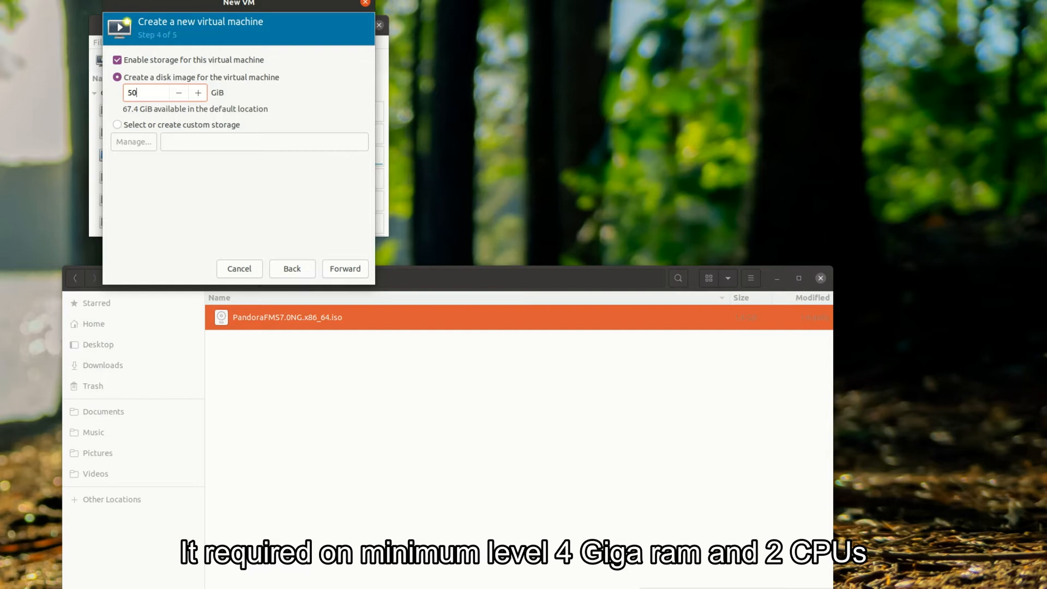
{"action": "mouse_move", "coordinate": [325, 268]}
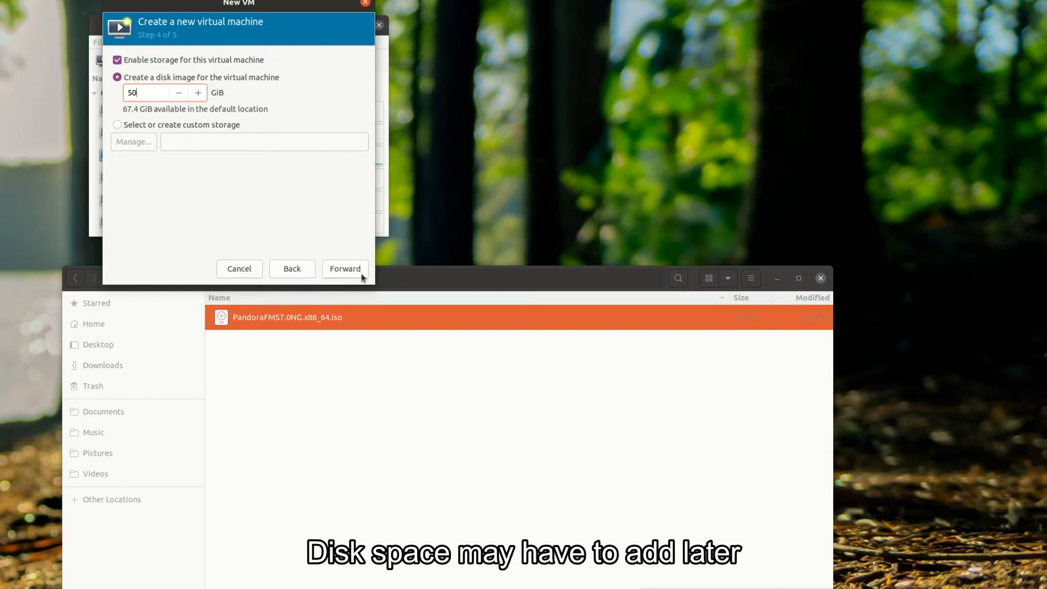
{"action": "left_click", "coordinate": [345, 268]}
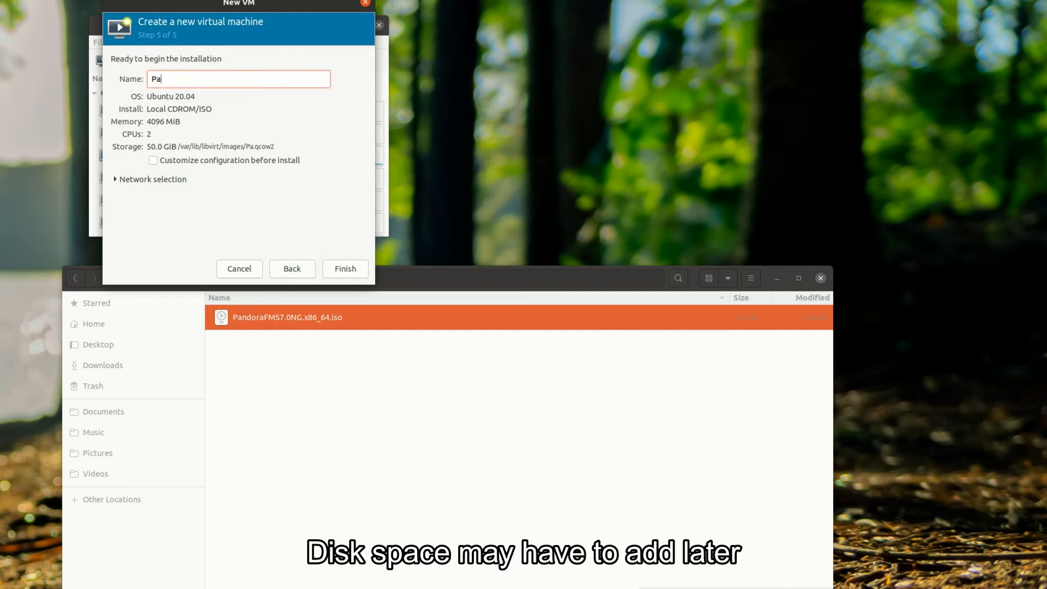
- Name the VM PandoraFMS, review the bridge network selection and finish creating it
{"action": "type", "text": "ndora"}
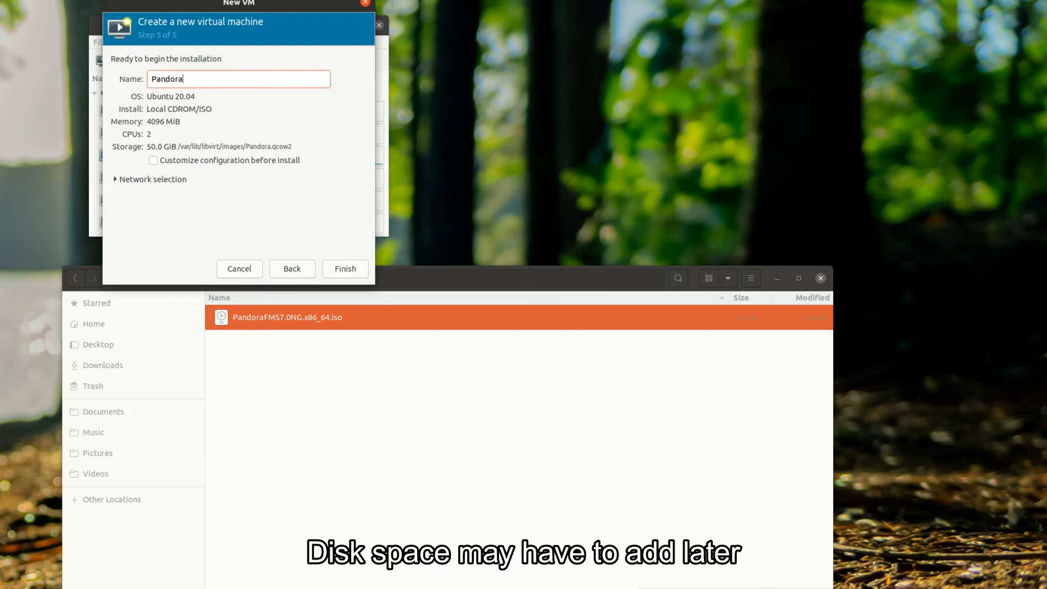
{"action": "type", "text": "FMS"}
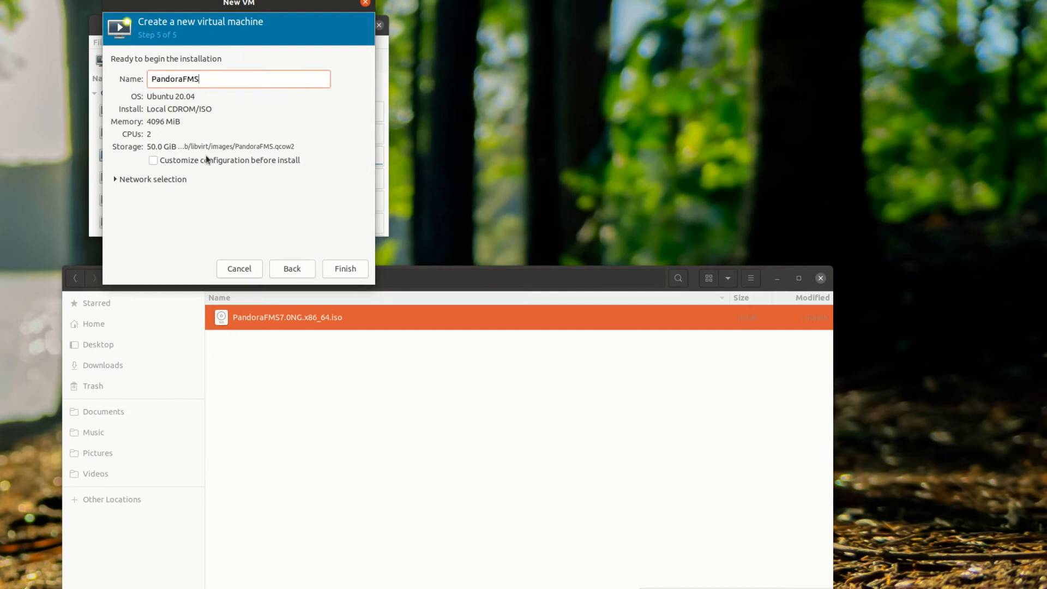
{"action": "left_click", "coordinate": [150, 178]}
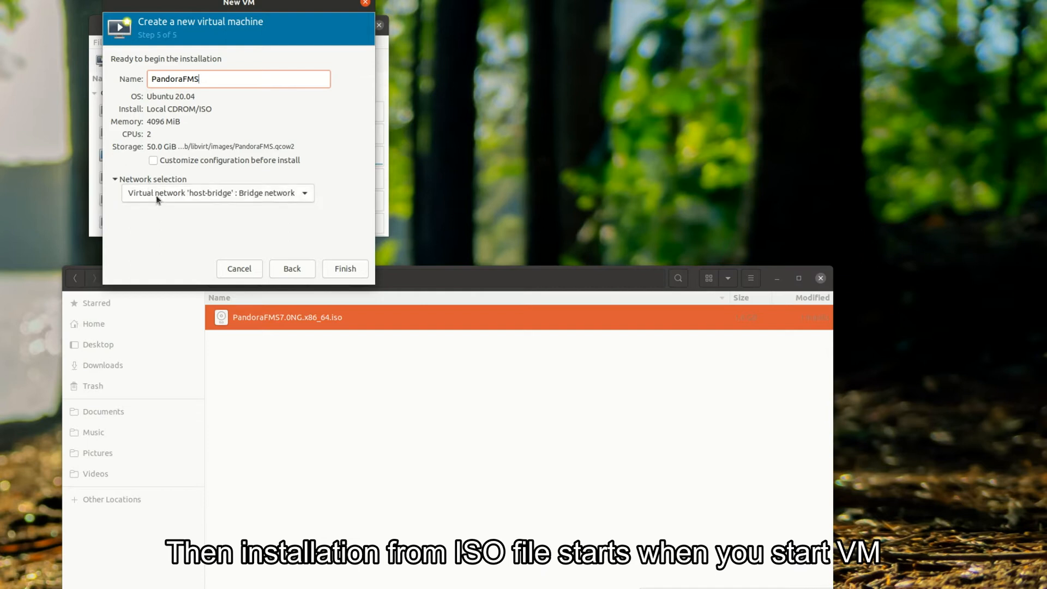
{"action": "left_click", "coordinate": [344, 268]}
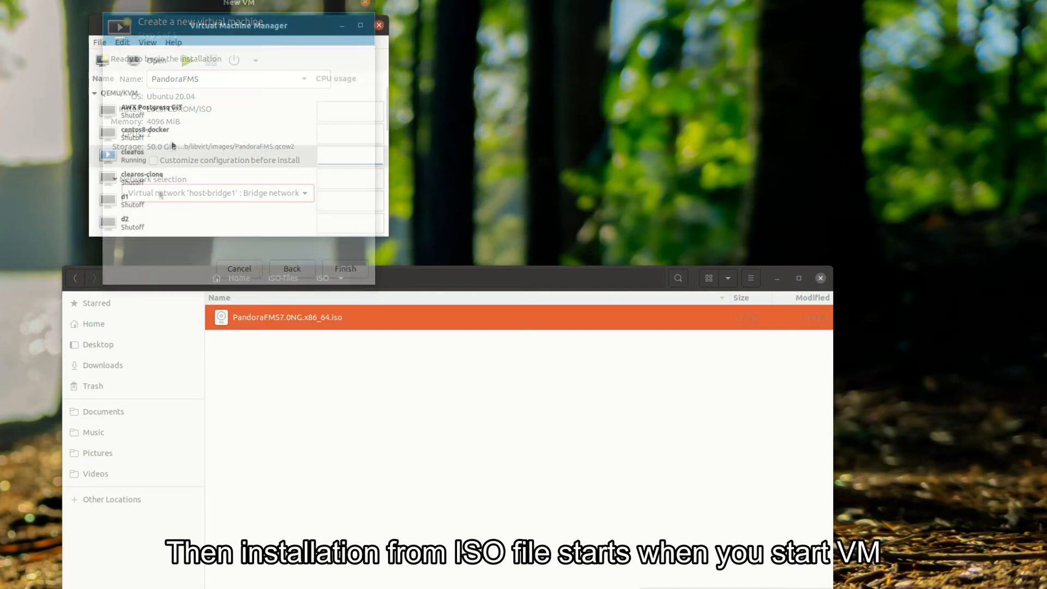
- Start the PandoraFMS installer and continue with English (United States)
{"action": "left_click", "coordinate": [345, 268]}
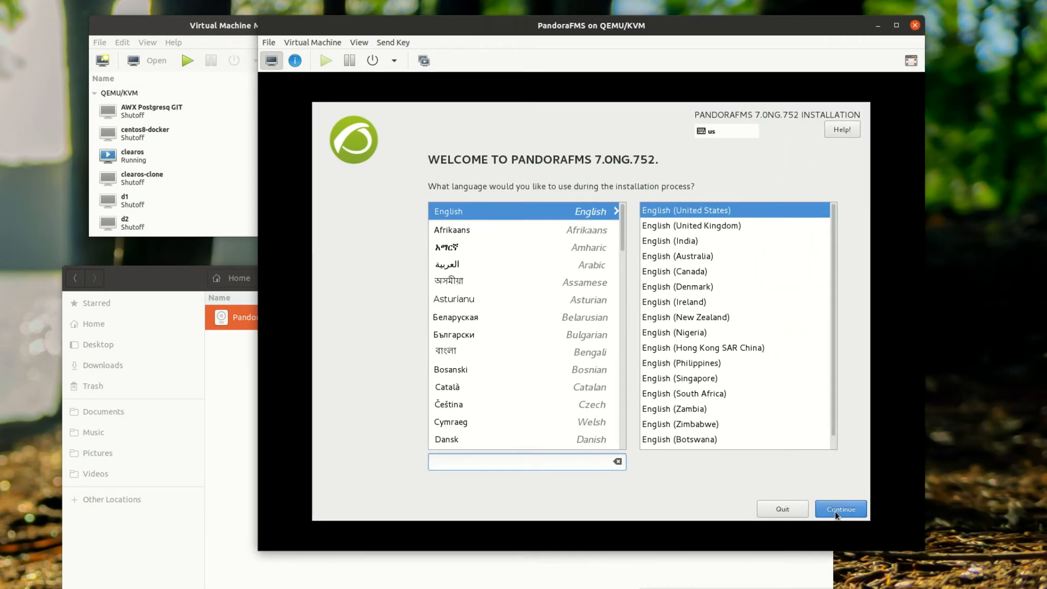
{"action": "left_click", "coordinate": [840, 510]}
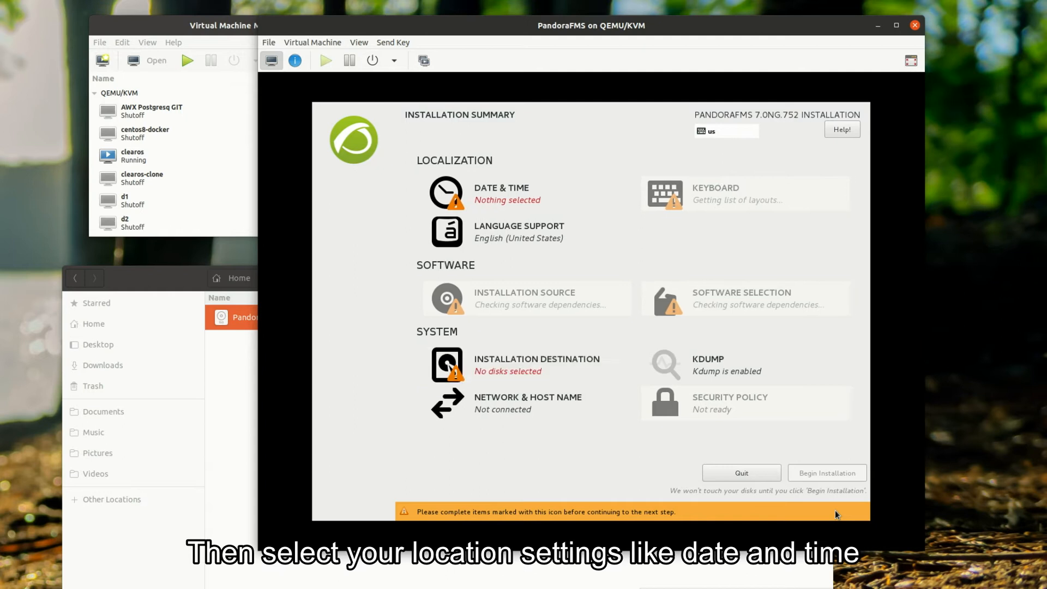
- Set the time zone from the map and add a Finnish keyboard layout
{"action": "left_click", "coordinate": [501, 192]}
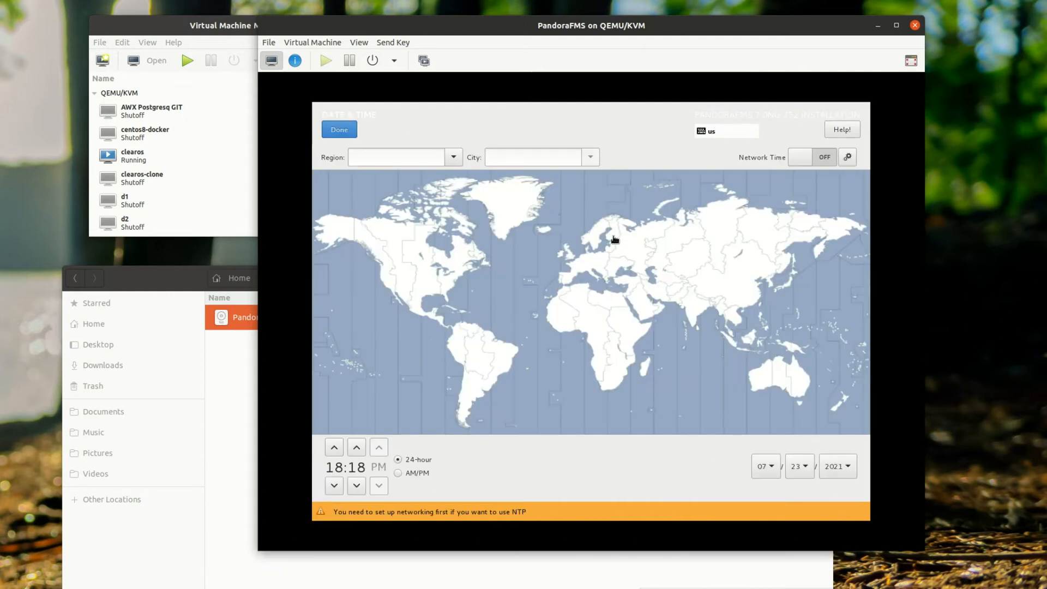
{"action": "left_click", "coordinate": [338, 130]}
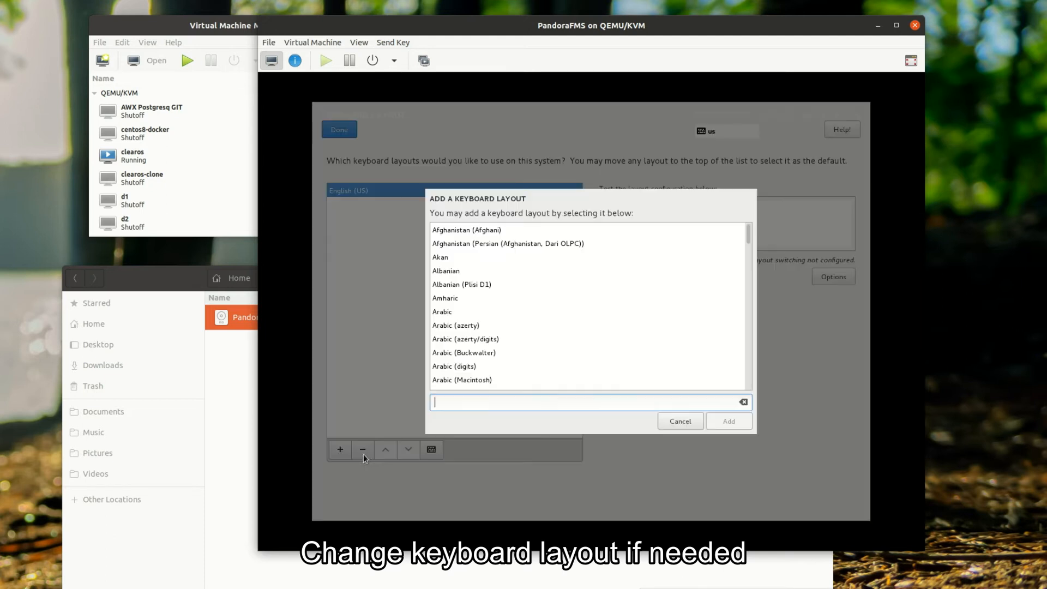
{"action": "type", "text": "finnish"}
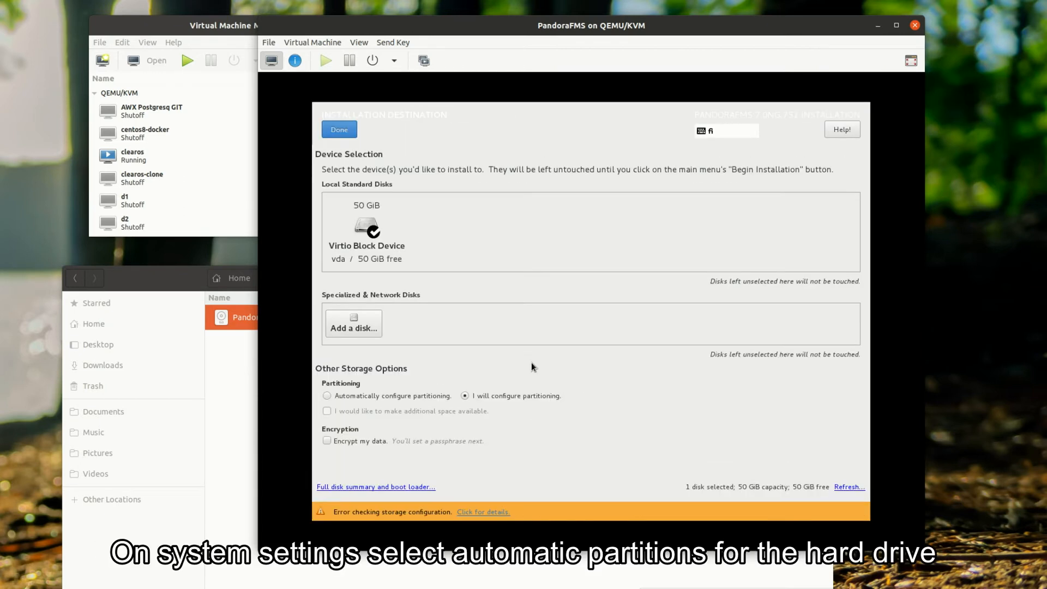
- Select the 50 GiB virtual disk with automatic partitioning as installation destination
{"action": "left_click", "coordinate": [367, 232]}
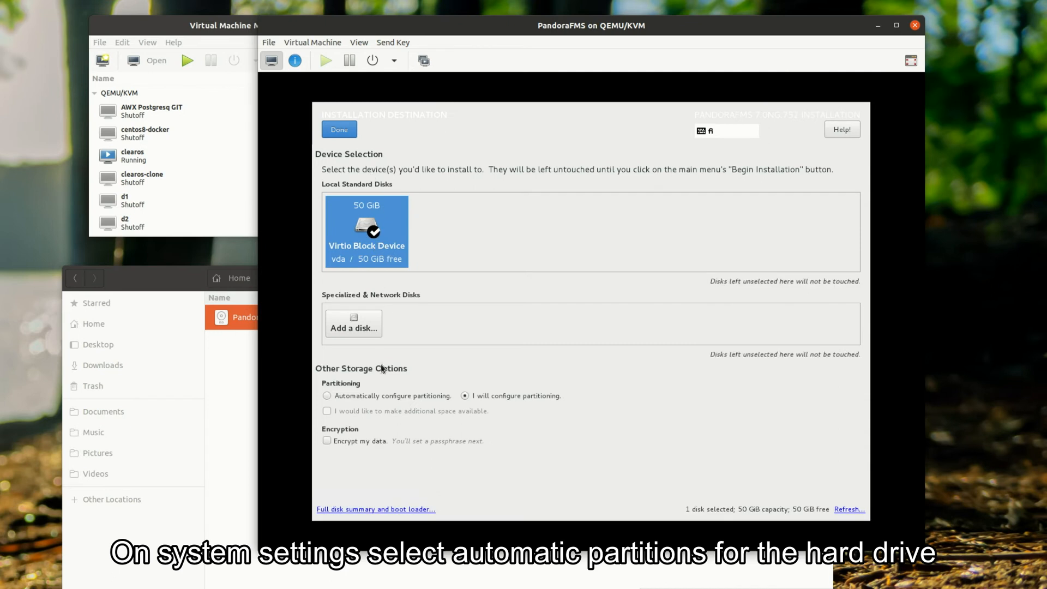
{"action": "left_click", "coordinate": [327, 395]}
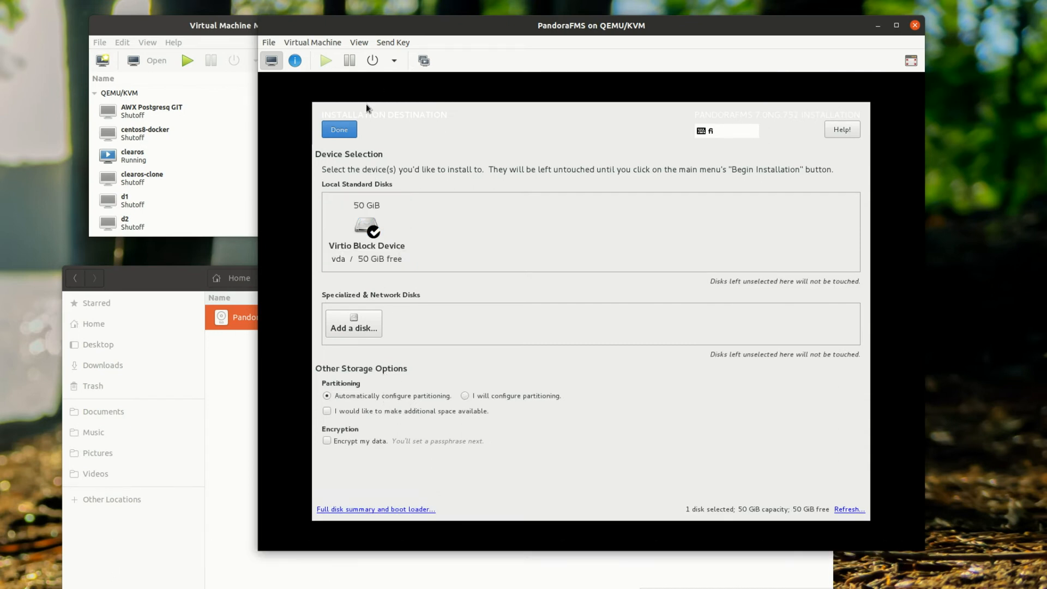
{"action": "left_click", "coordinate": [338, 130]}
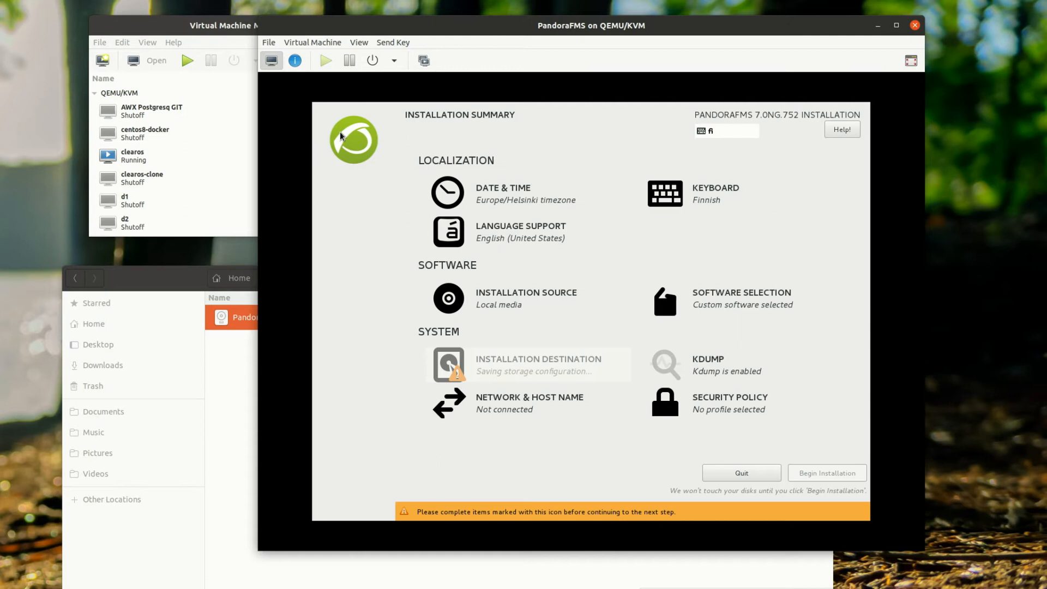
- Apply host name monitor.kotilab.local and switch the eth0 connection on
{"action": "left_click", "coordinate": [529, 403]}
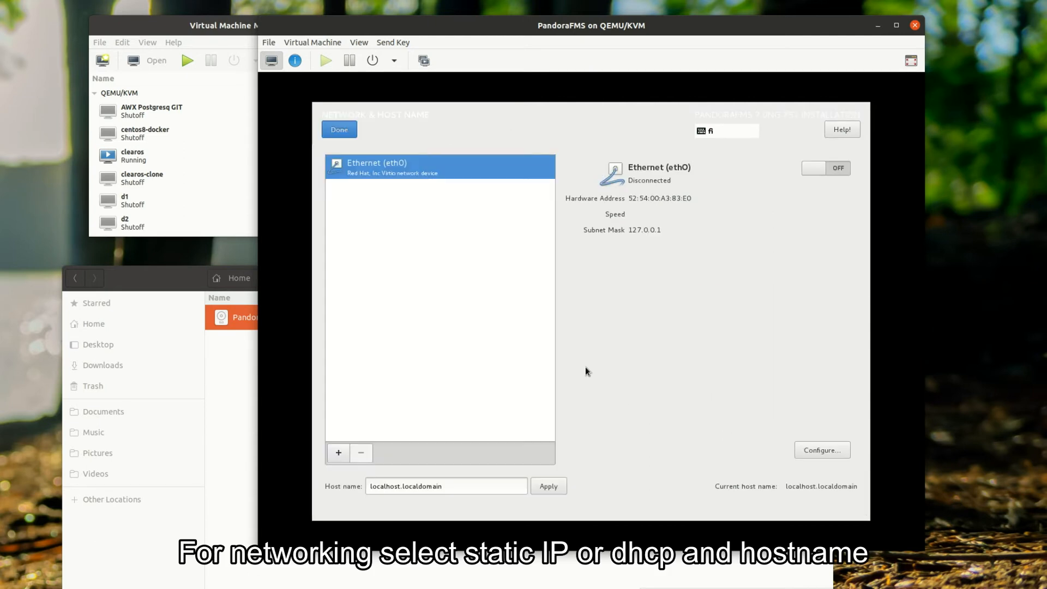
{"action": "left_click", "coordinate": [445, 485]}
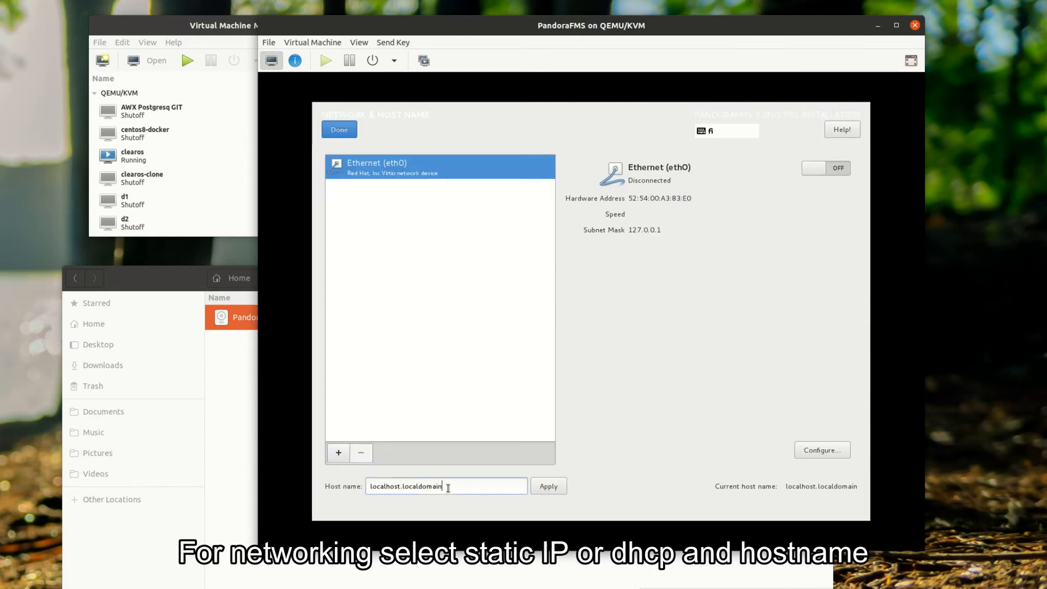
{"action": "type", "text": "monitor.kotilab.local"}
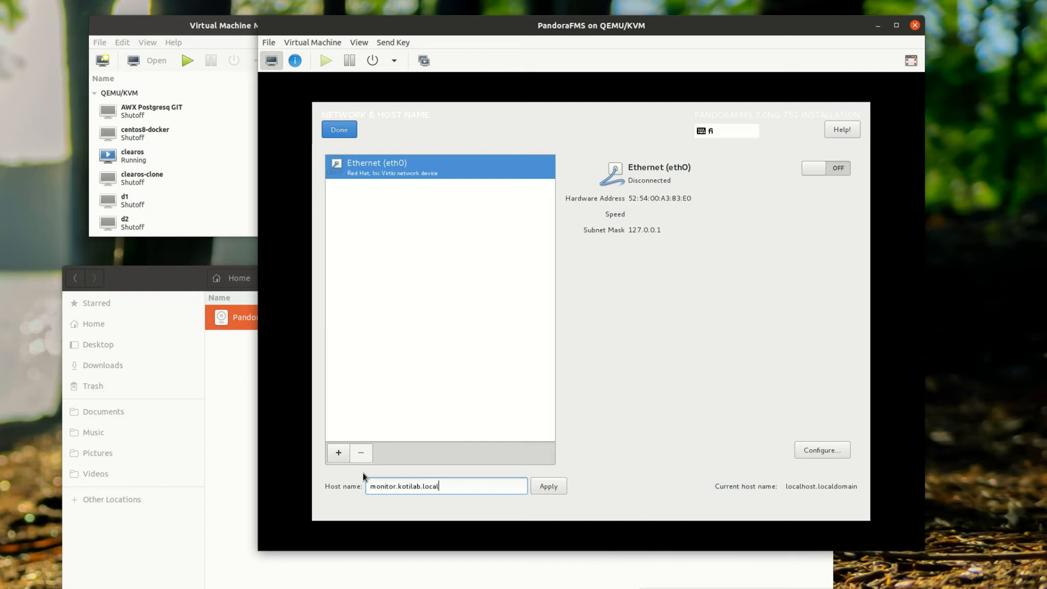
{"action": "left_click", "coordinate": [548, 485]}
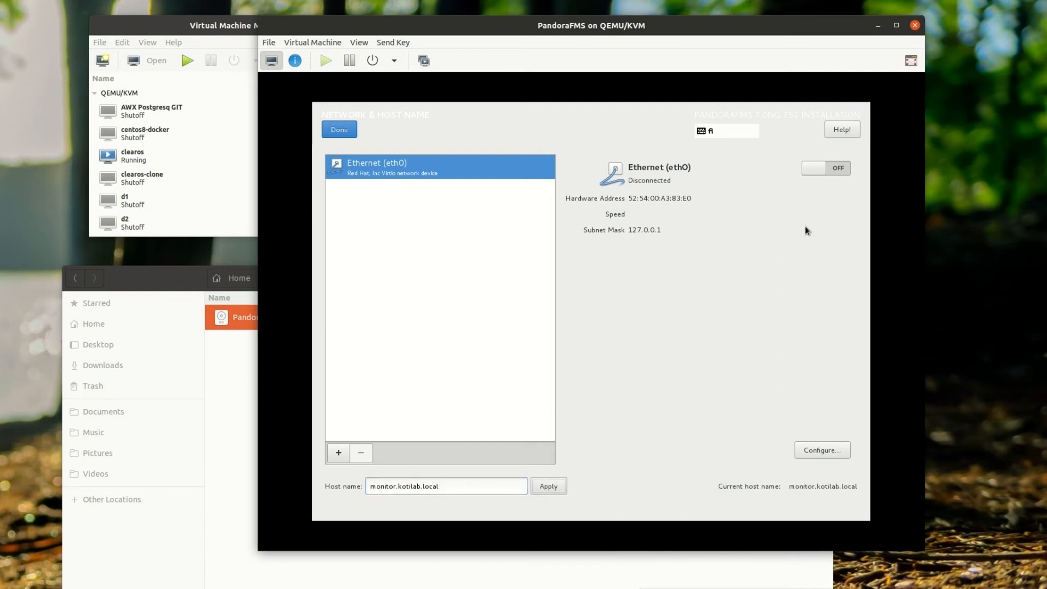
{"action": "left_click", "coordinate": [825, 168]}
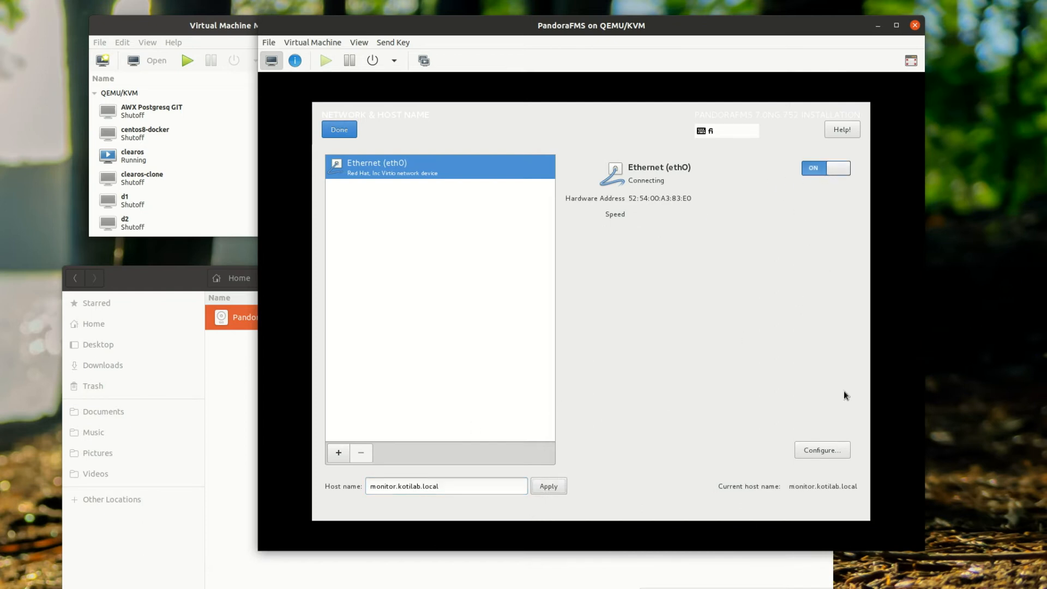
- Set eth0 IPv4 to manual with 192.168.10.26/24, gateway and DNS 192.168.10.1
{"action": "left_click", "coordinate": [823, 450]}
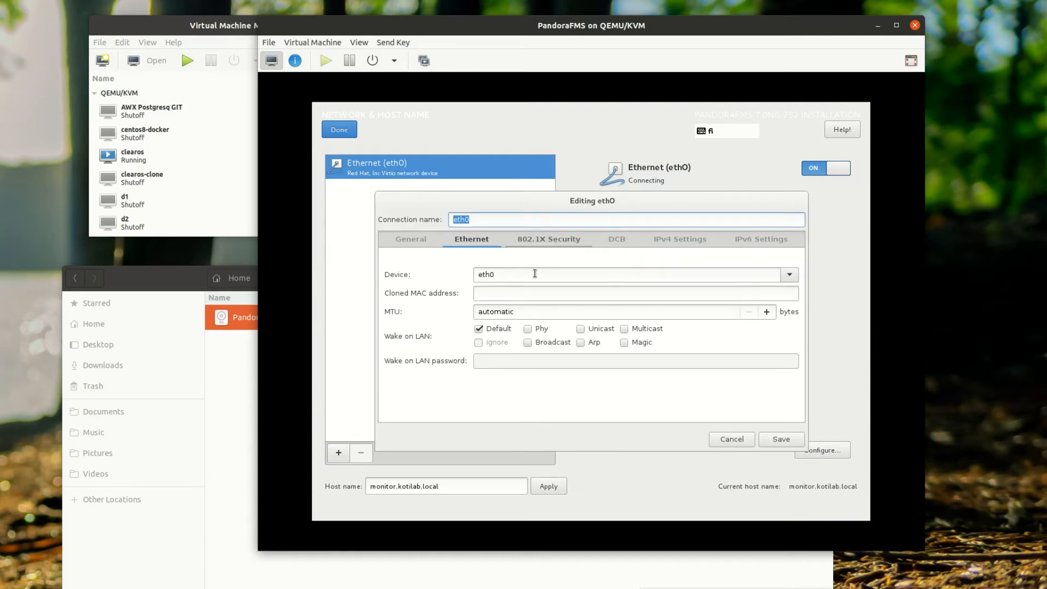
{"action": "left_click", "coordinate": [680, 238]}
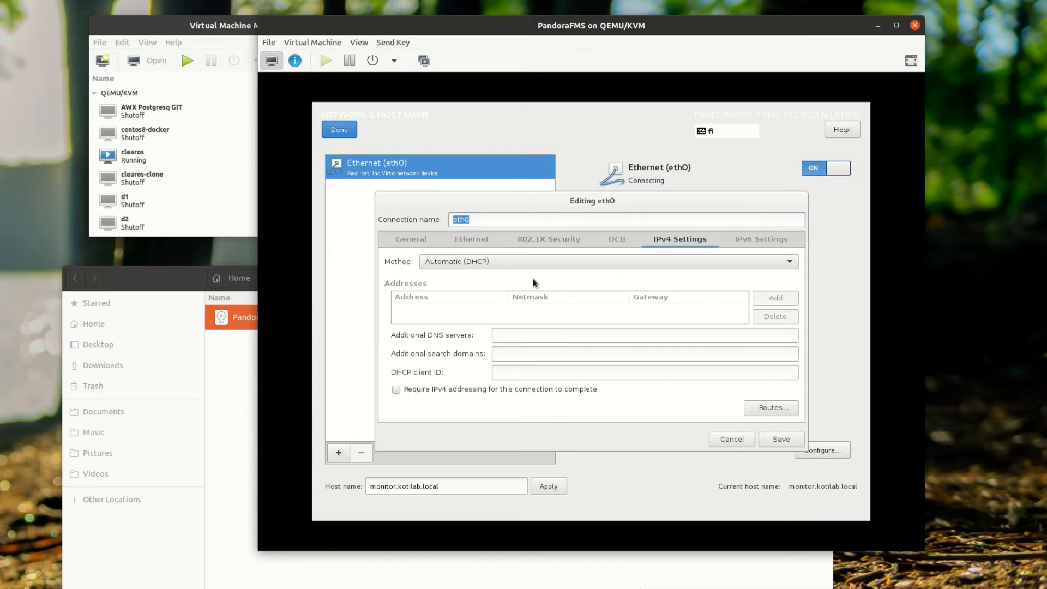
{"action": "left_click", "coordinate": [606, 261]}
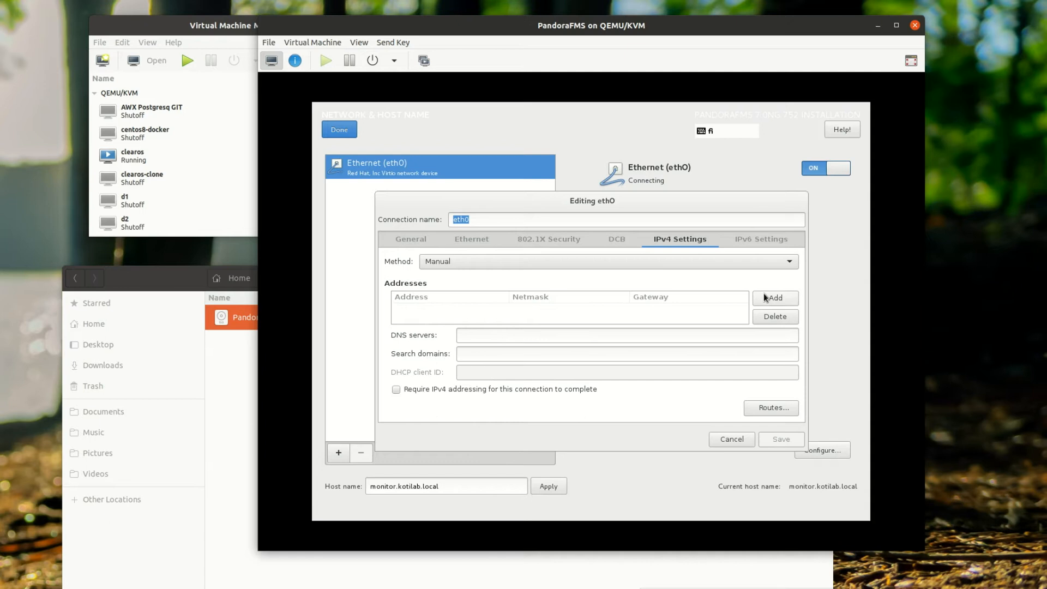
{"action": "left_click", "coordinate": [774, 298]}
{"action": "type", "text": "24"}
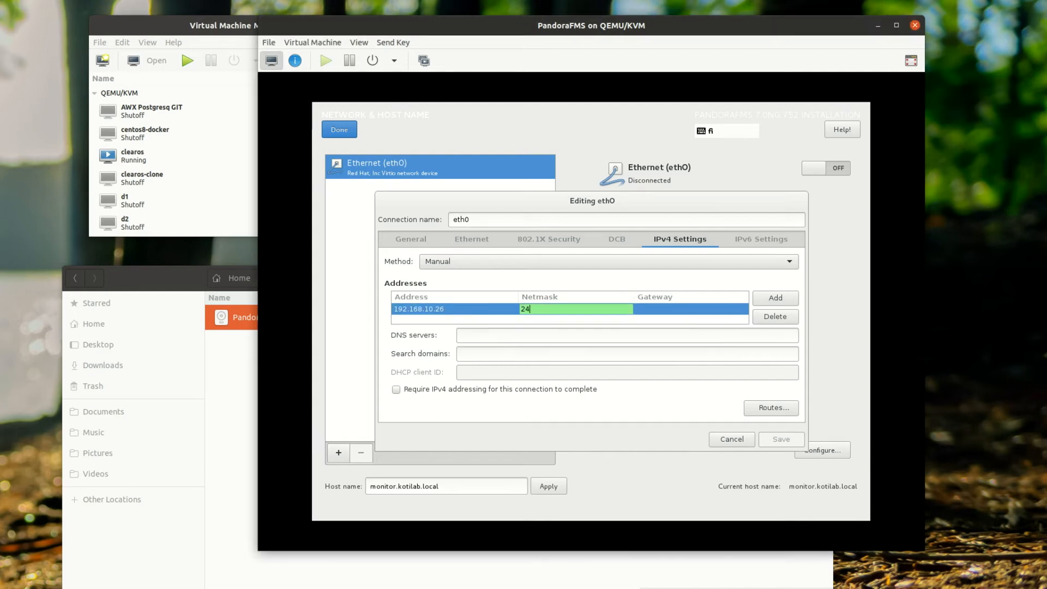
{"action": "left_click", "coordinate": [691, 308]}
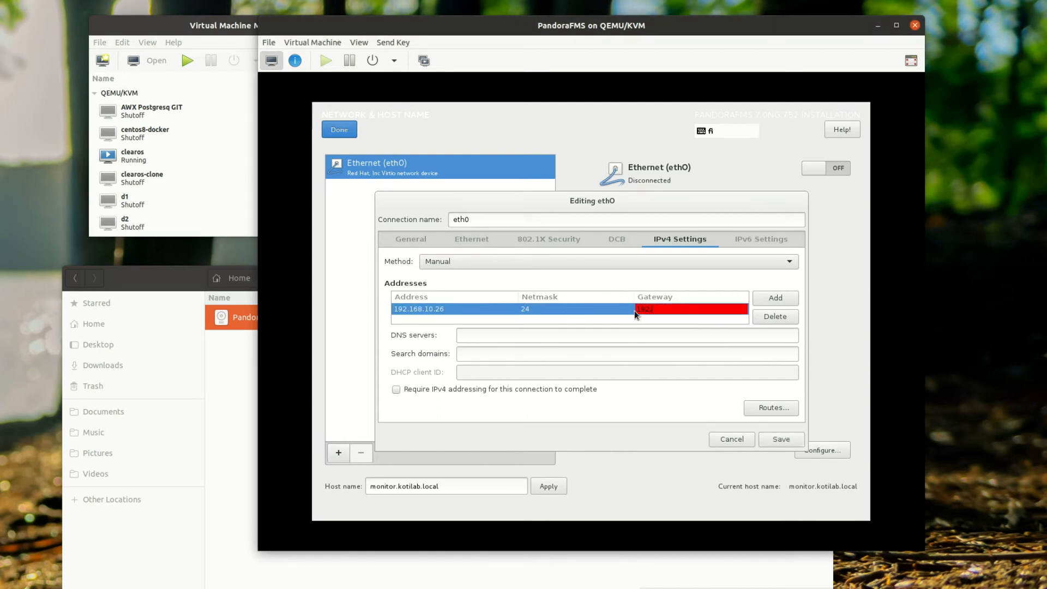
{"action": "type", "text": "192.168.10.1"}
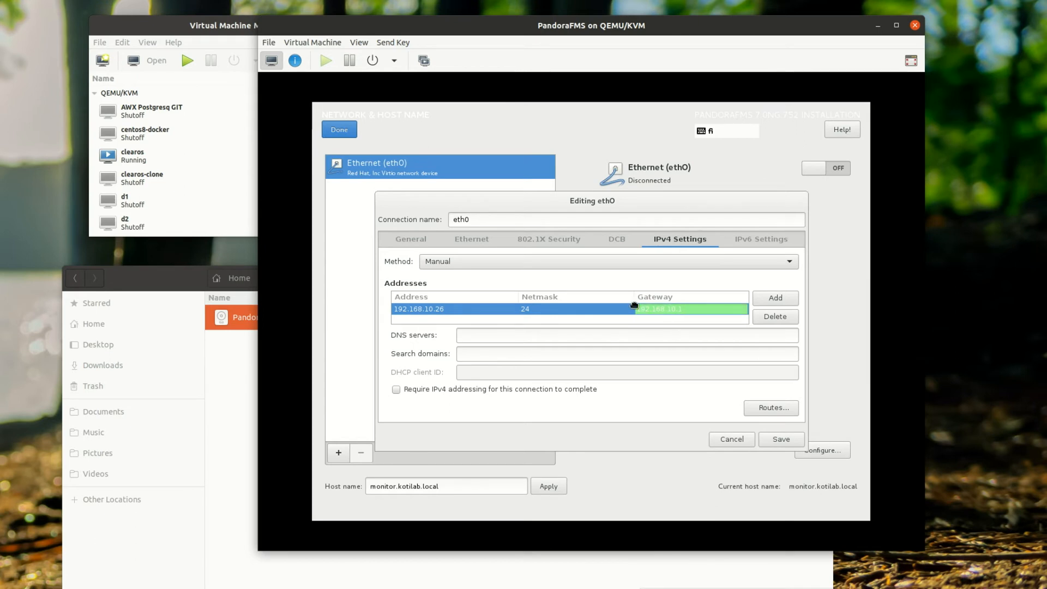
{"action": "type", "text": "192.168.10.1"}
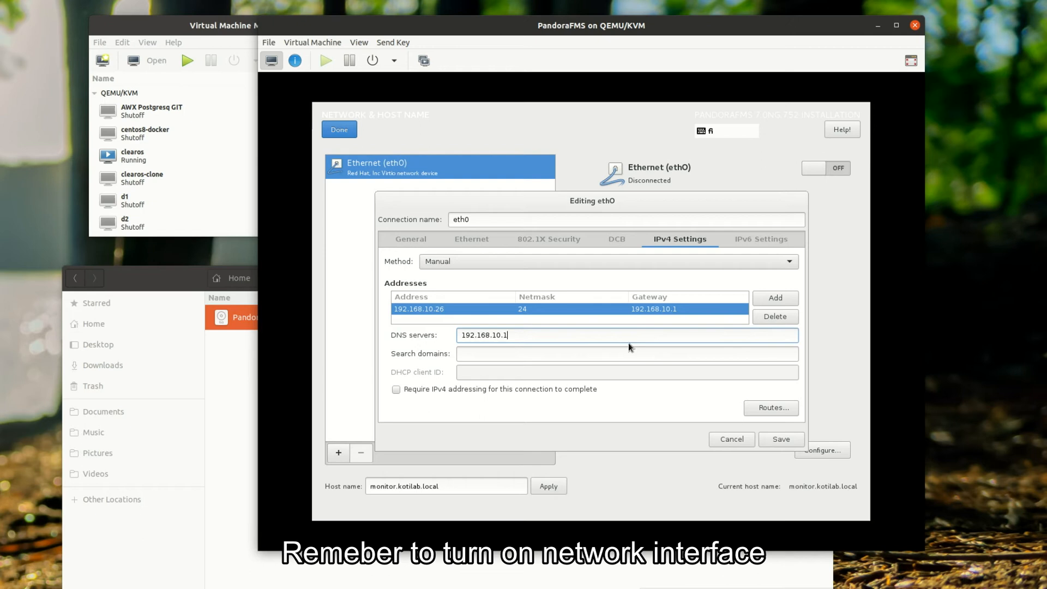
- Save the eth0 settings, bring the connection up and return to the summary
{"action": "left_click", "coordinate": [778, 438]}
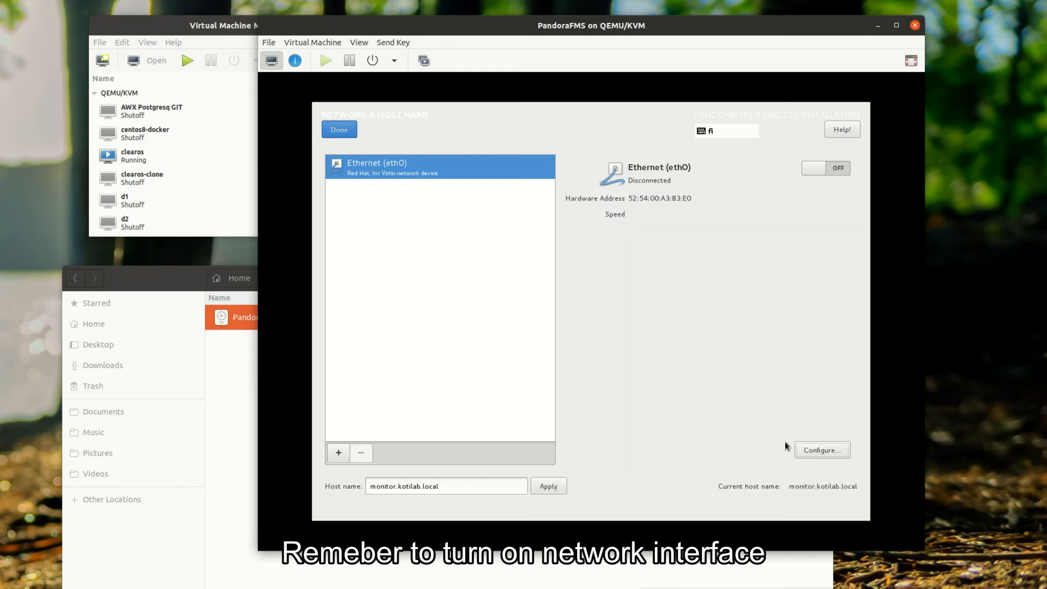
{"action": "mouse_move", "coordinate": [839, 180]}
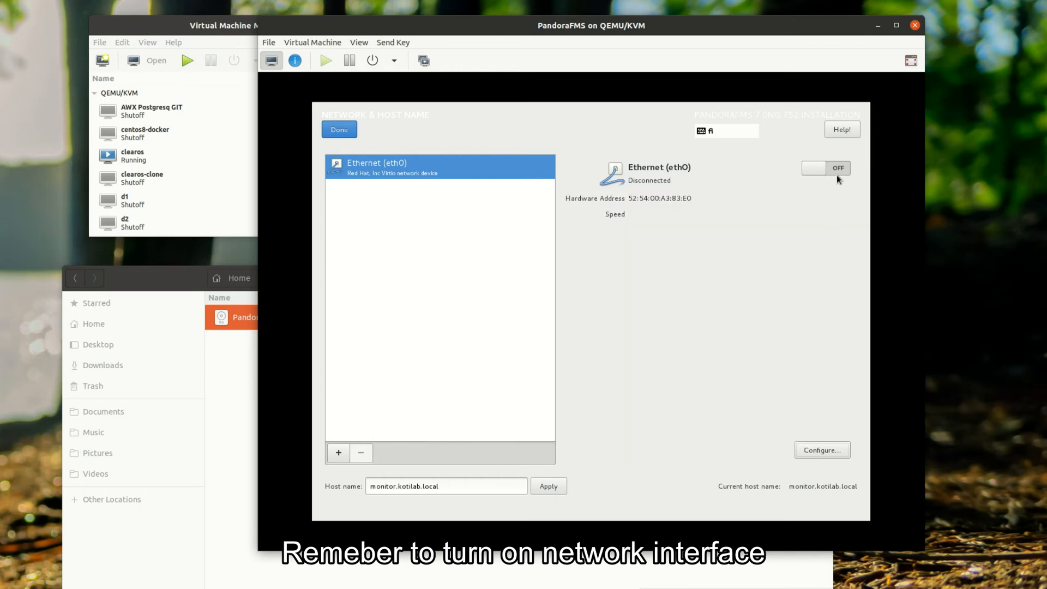
{"action": "left_click", "coordinate": [825, 168]}
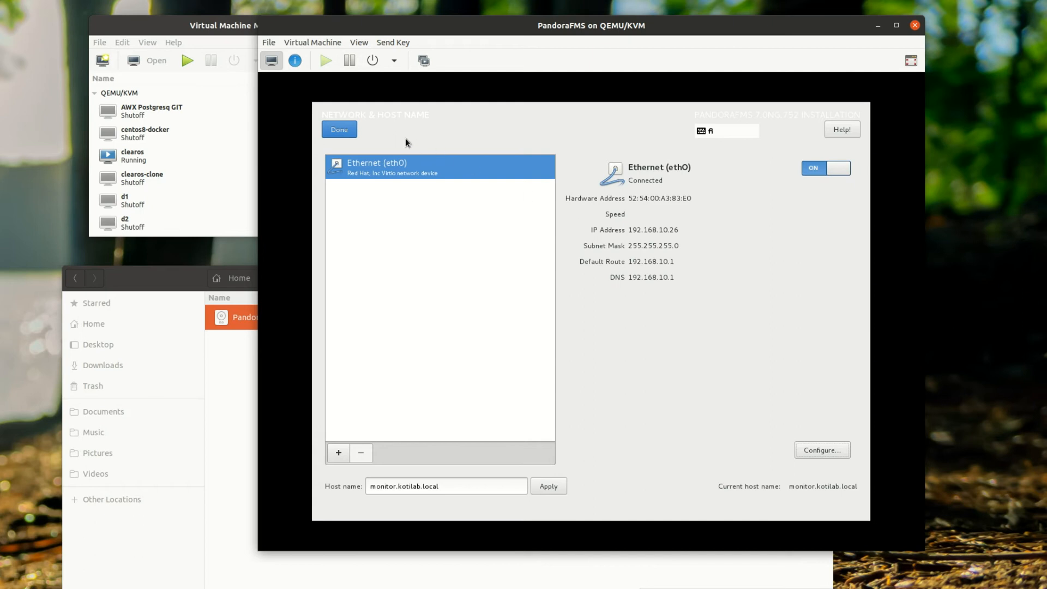
{"action": "left_click", "coordinate": [338, 130]}
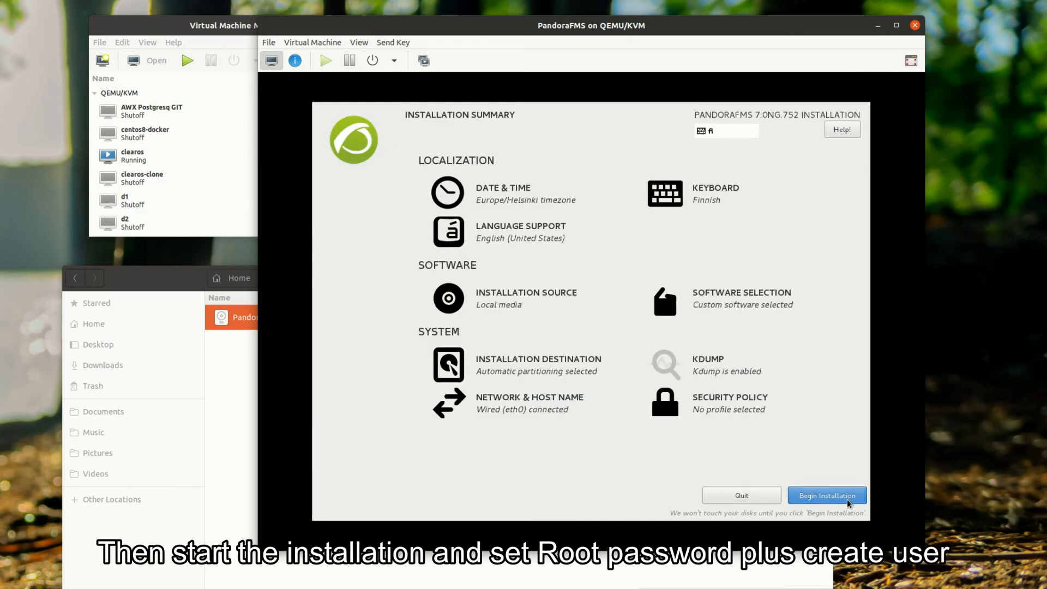
- Begin the installation and set the root password
{"action": "left_click", "coordinate": [827, 495]}
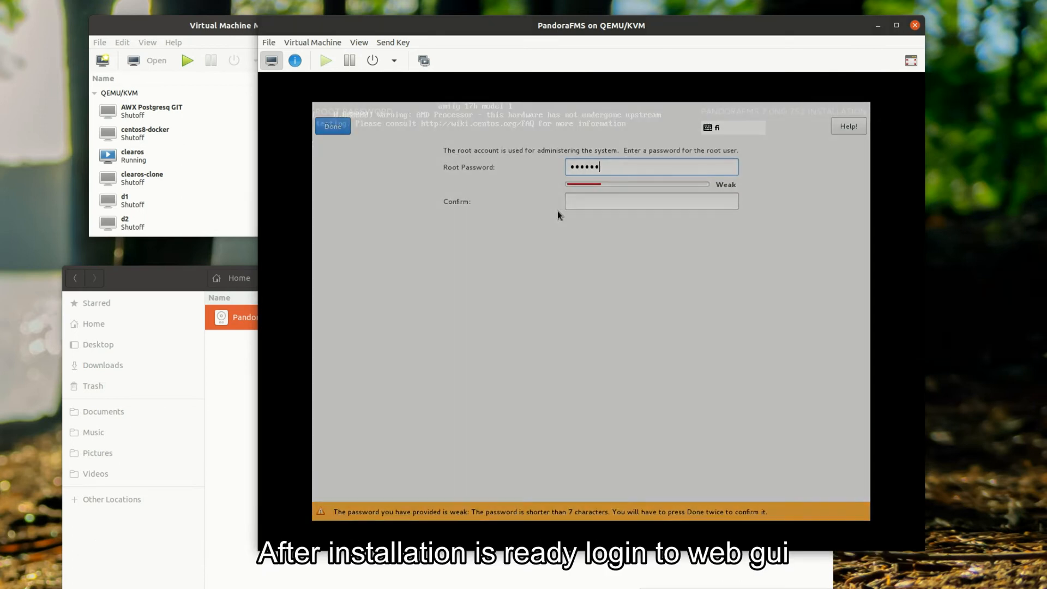
{"action": "left_click", "coordinate": [331, 126]}
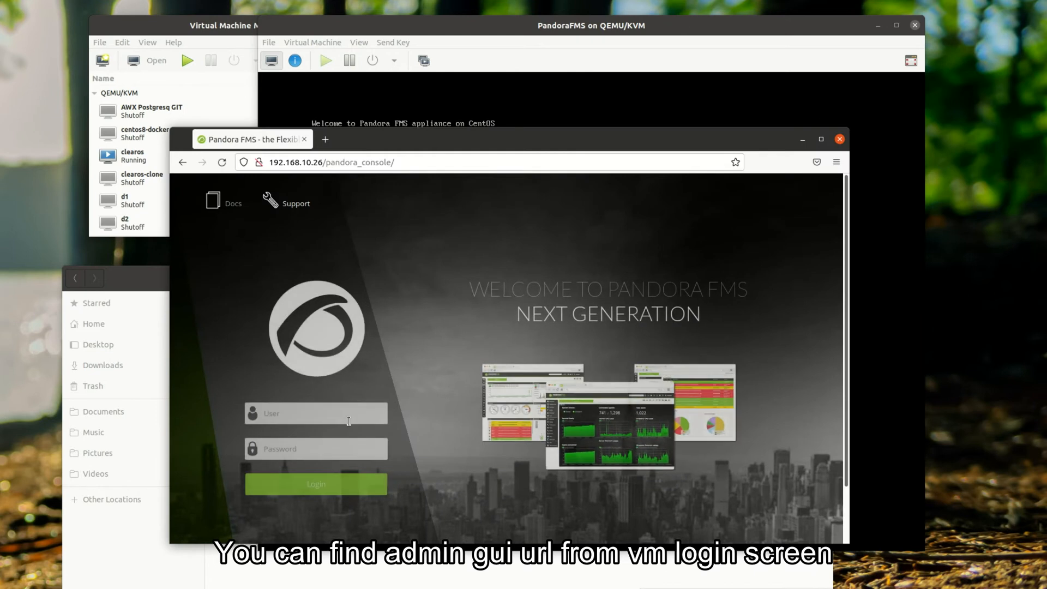
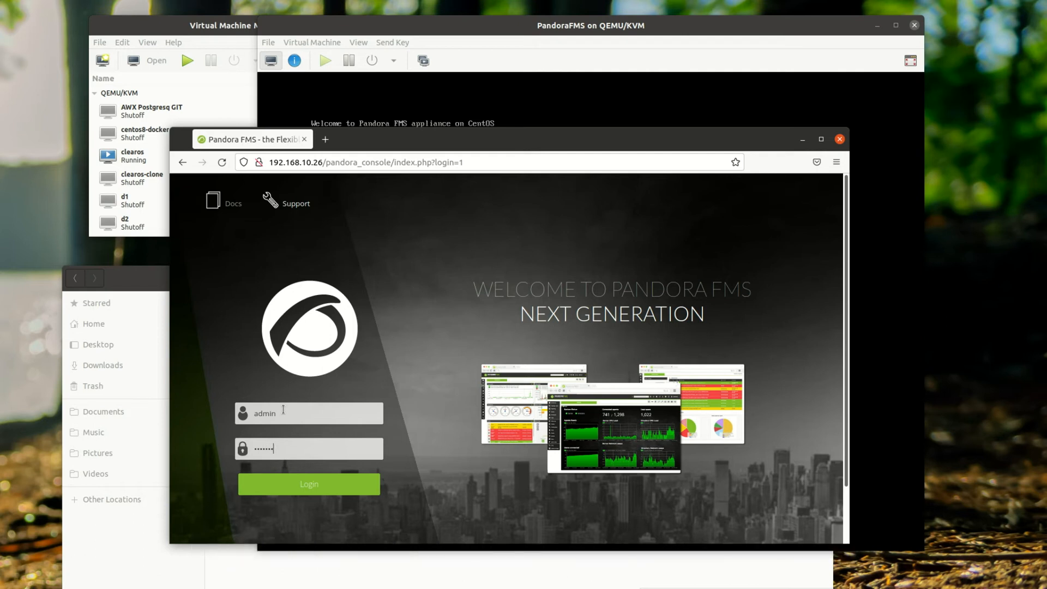
- Log in to the web console at 192.168.10.26/pandora_console as admin with the default password
{"action": "left_click", "coordinate": [308, 483]}
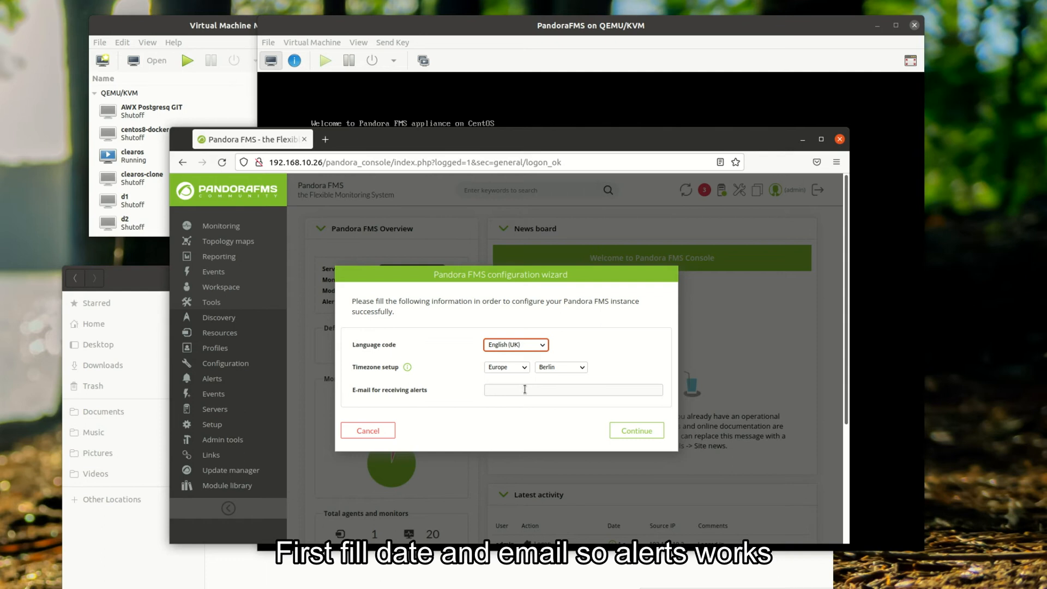
{"action": "left_click", "coordinate": [559, 366]}
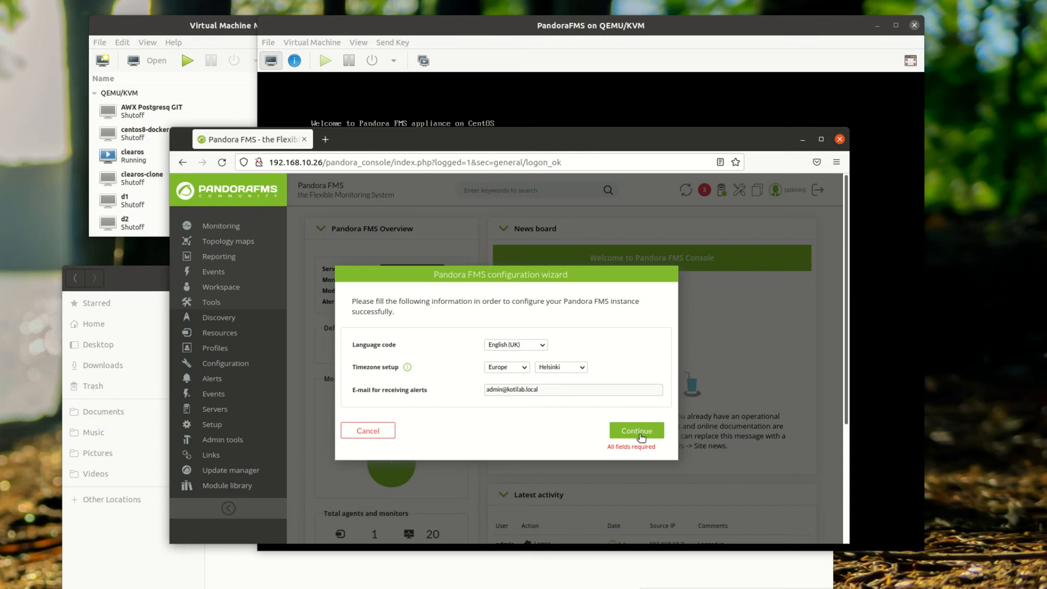
{"action": "left_click", "coordinate": [635, 430]}
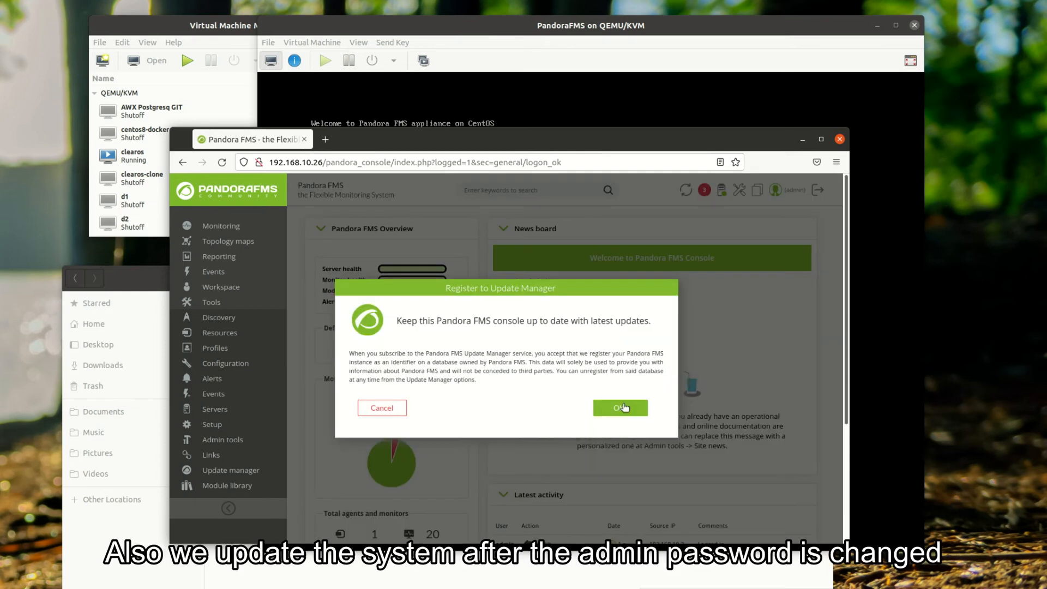
{"action": "left_click", "coordinate": [619, 407]}
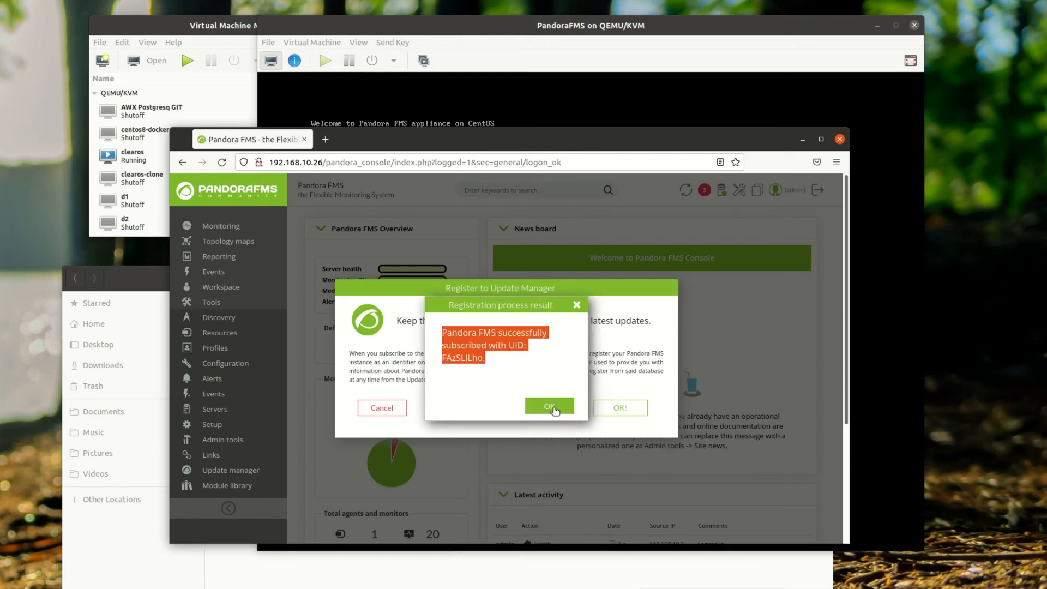
{"action": "left_click", "coordinate": [549, 407]}
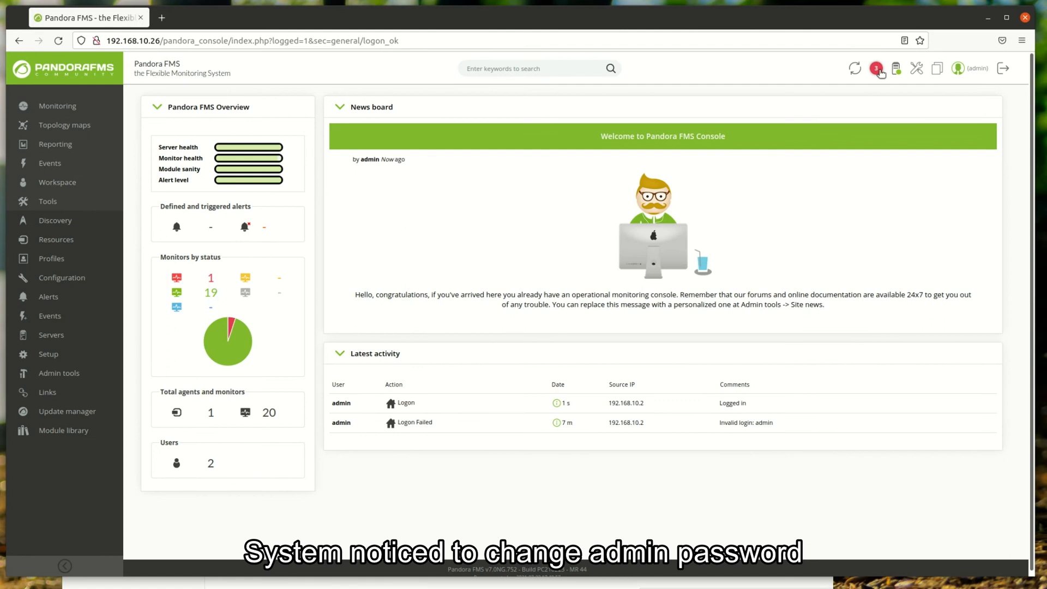
- Follow the 'Default password for Admin user' notification to the user management list
{"action": "left_click", "coordinate": [876, 67]}
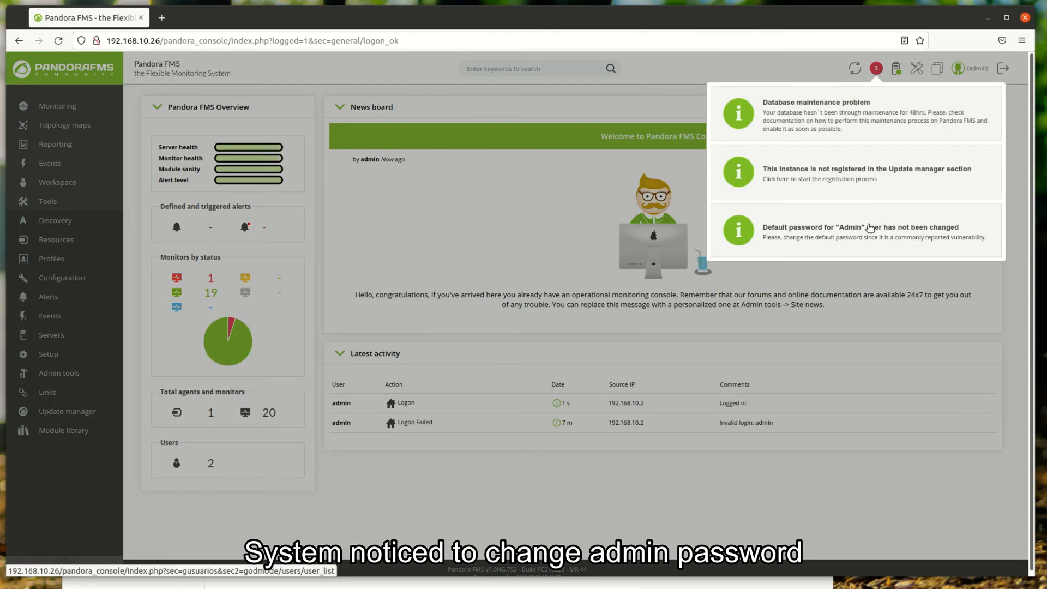
{"action": "mouse_move", "coordinate": [872, 194]}
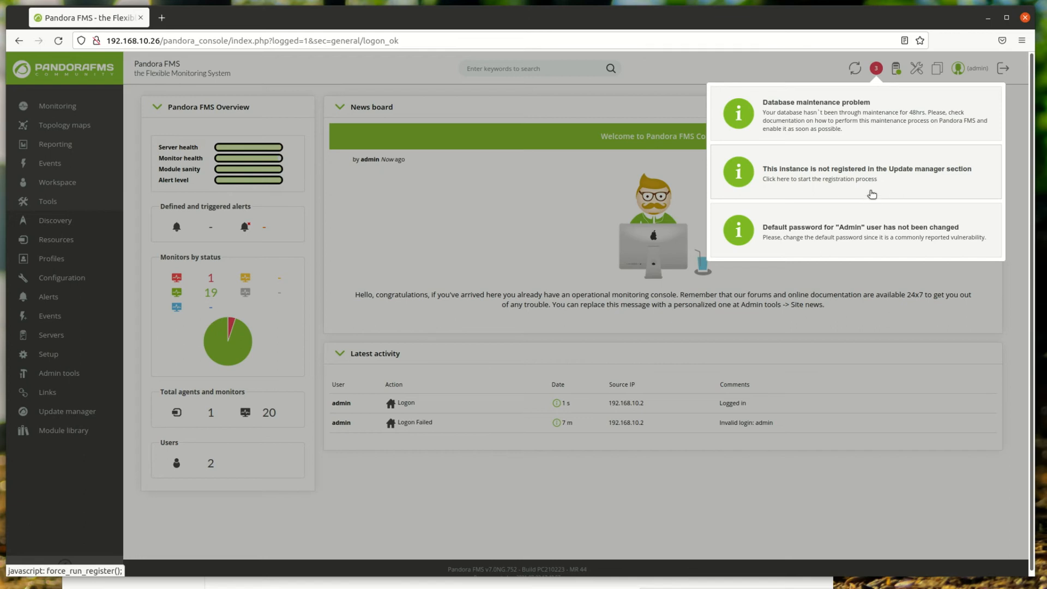
{"action": "left_click", "coordinate": [51, 258]}
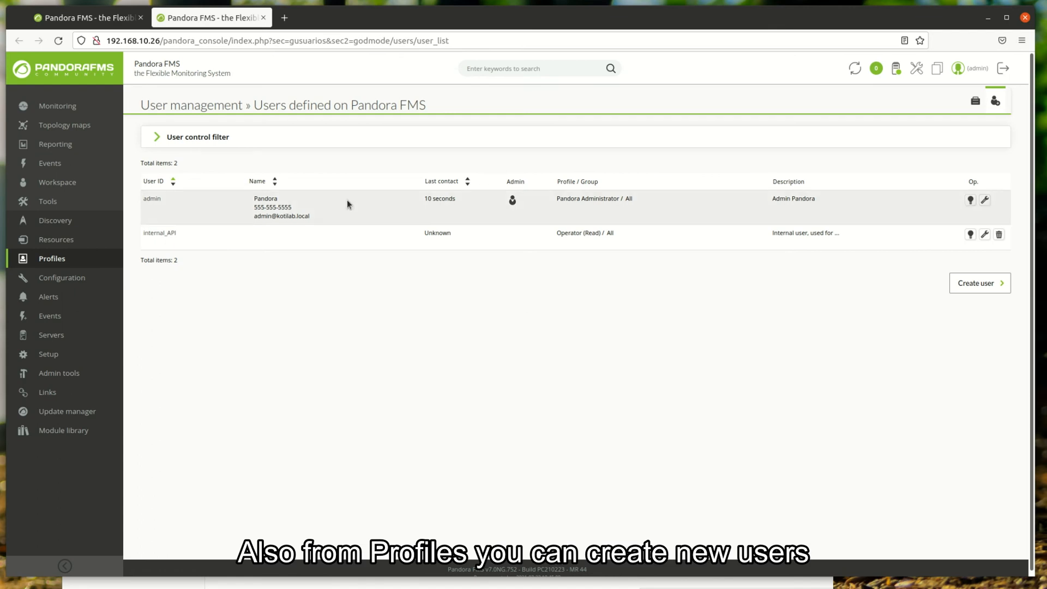
{"action": "mouse_move", "coordinate": [983, 201]}
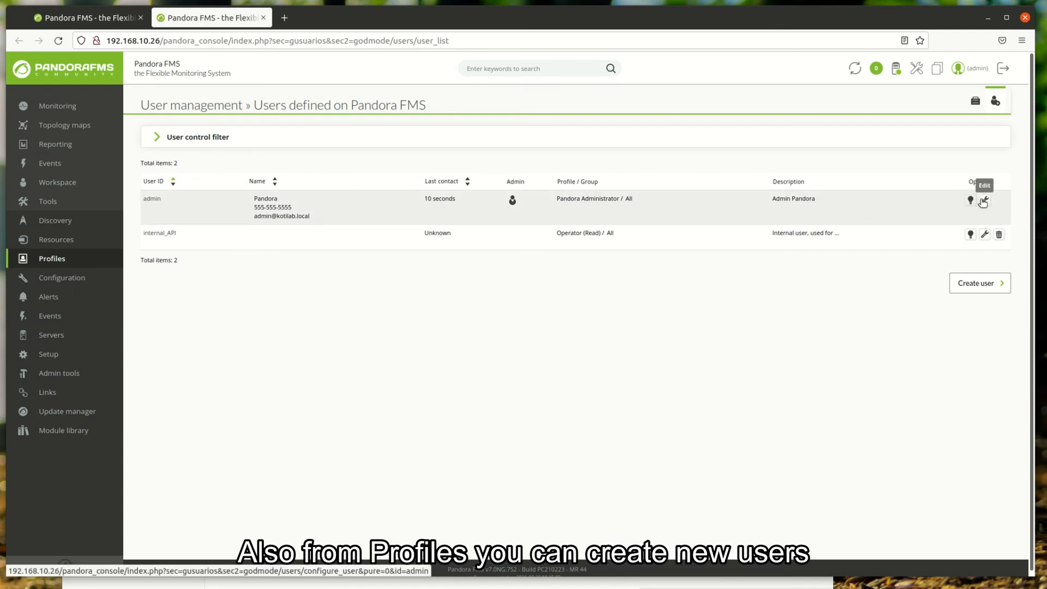
- Enter a new password twice for the admin user and update the account
{"action": "left_click", "coordinate": [983, 202]}
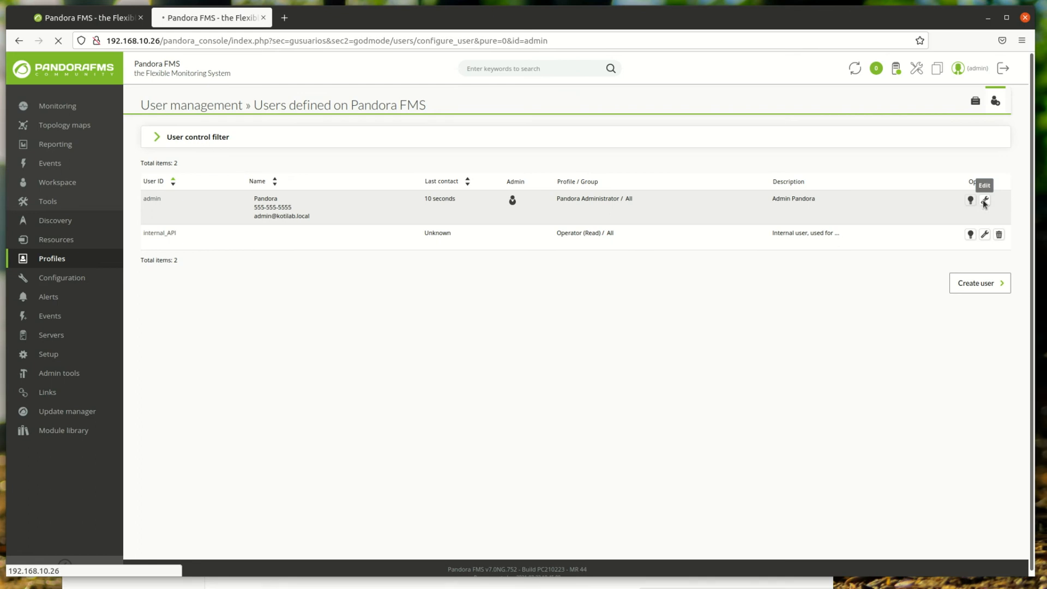
{"action": "left_click", "coordinate": [984, 201]}
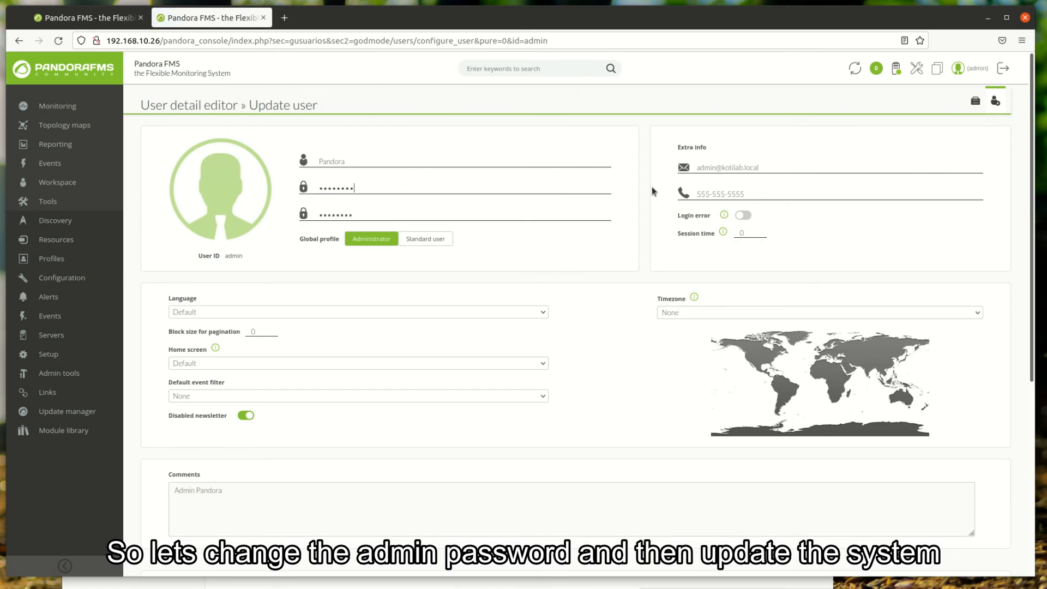
{"action": "scroll", "scroll_direction": "down", "scroll_amount": 3}
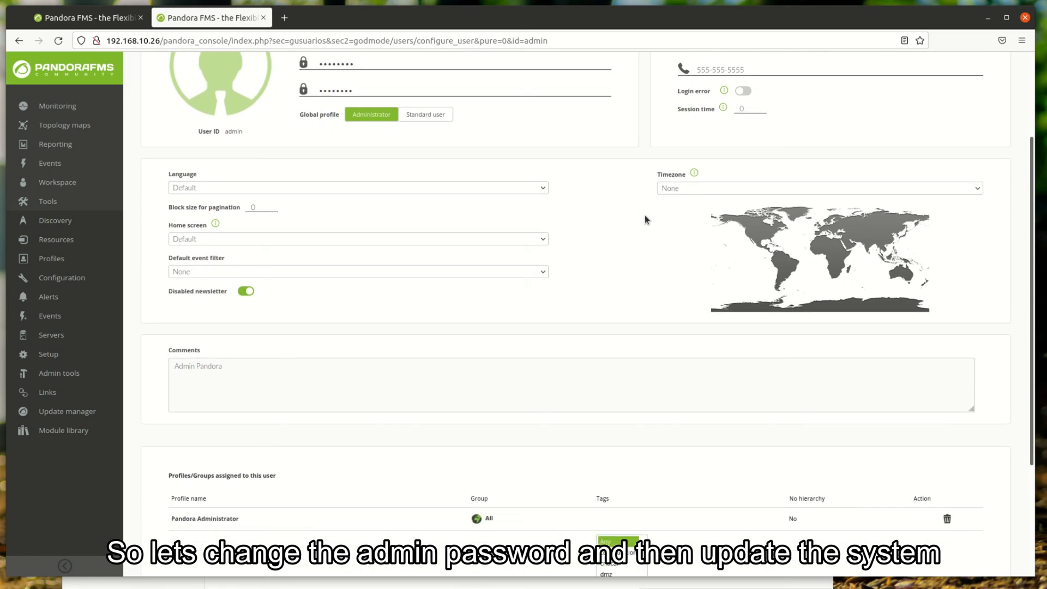
{"action": "scroll", "scroll_direction": "down", "scroll_amount": 3}
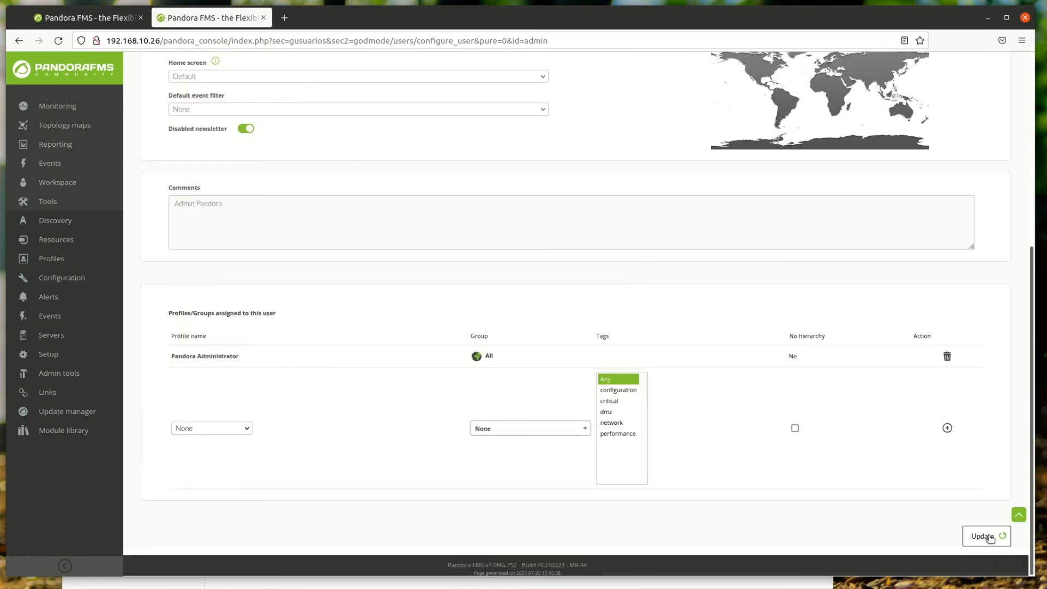
{"action": "left_click", "coordinate": [982, 536]}
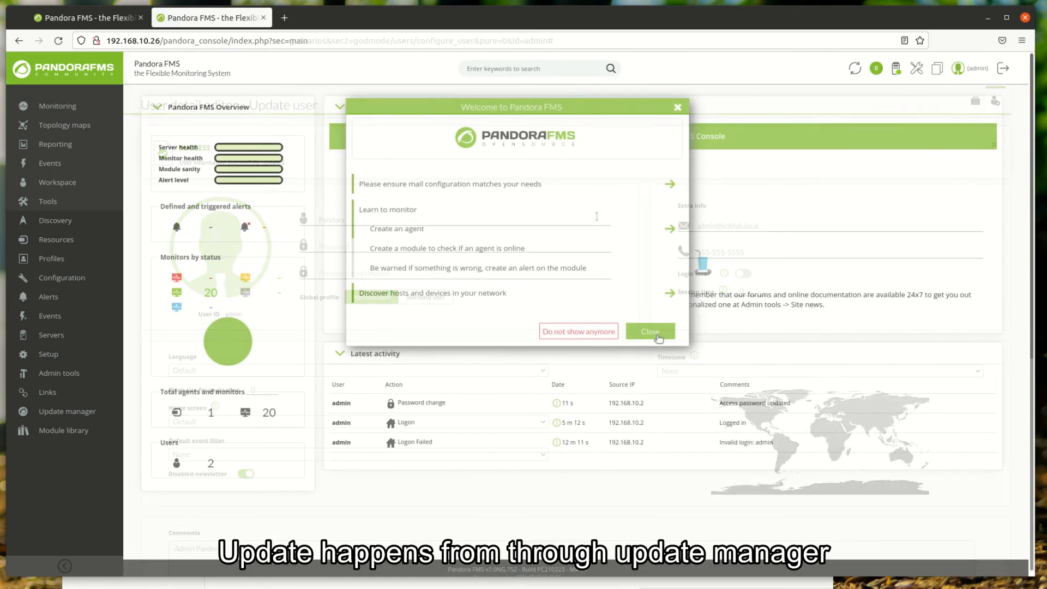
- Dismiss the welcome tips and start the online update to version 210723 from Update Manager
{"action": "left_click", "coordinate": [648, 332]}
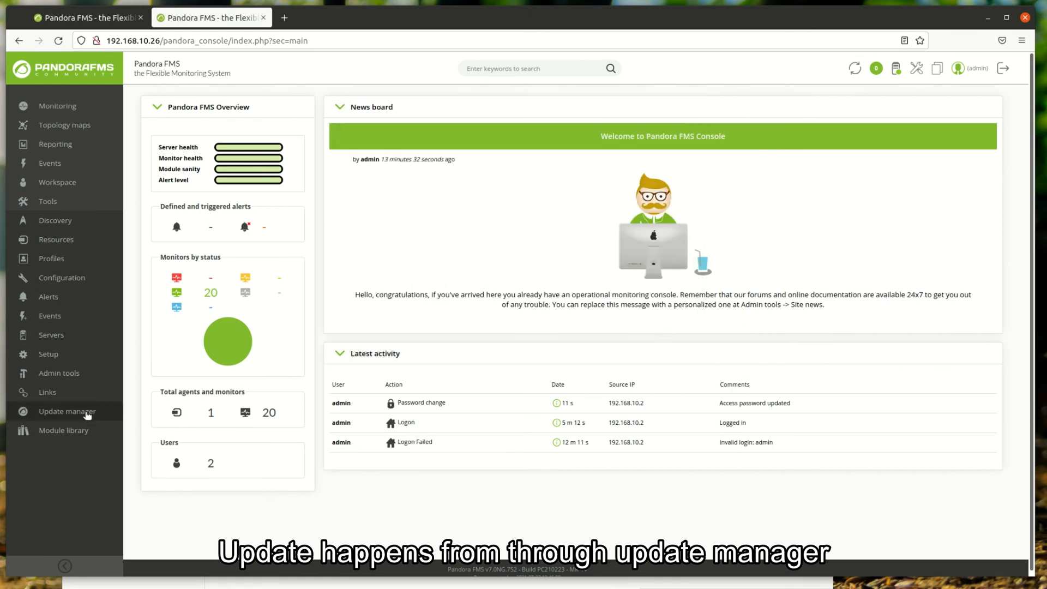
{"action": "left_click", "coordinate": [67, 411]}
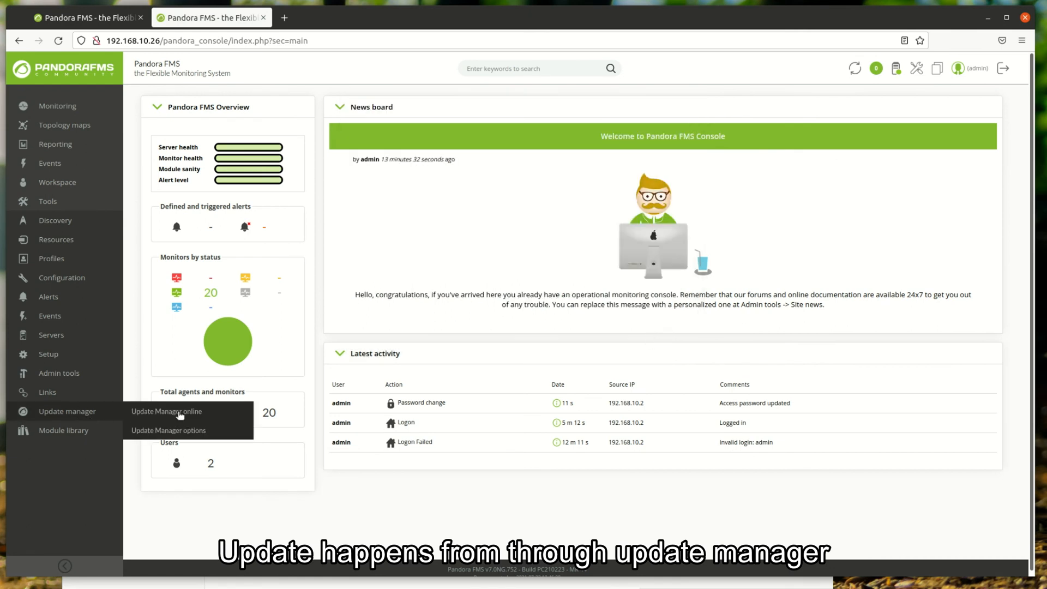
{"action": "left_click", "coordinate": [166, 412]}
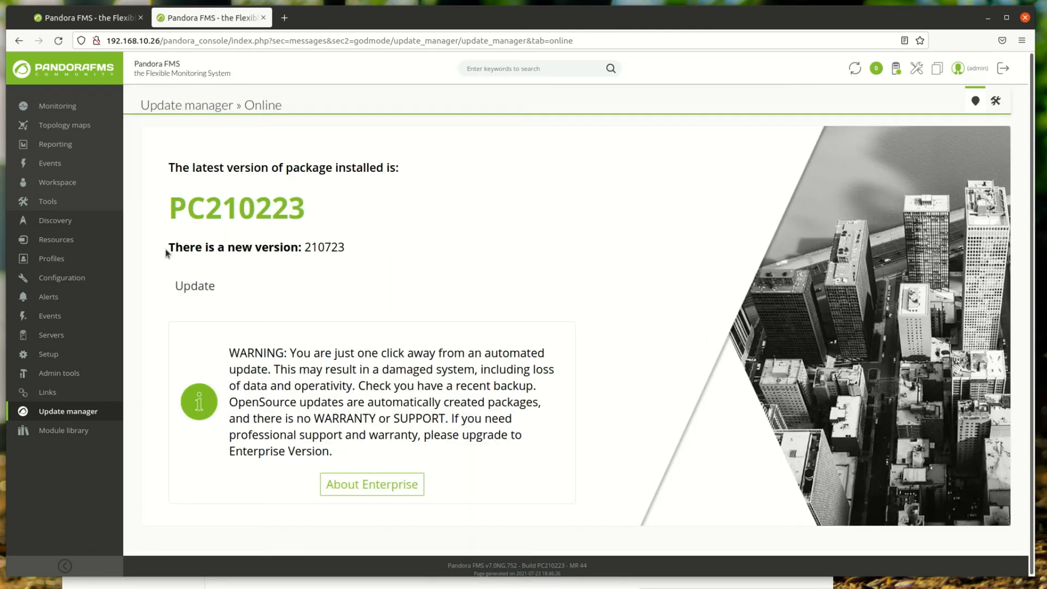
{"action": "left_click", "coordinate": [194, 285]}
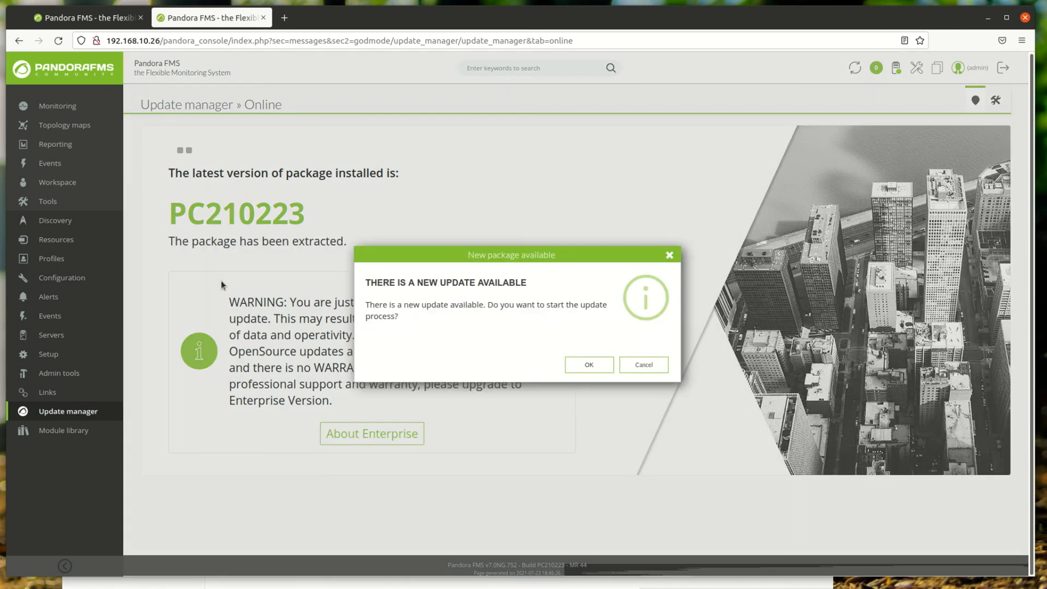
{"action": "mouse_move", "coordinate": [580, 346]}
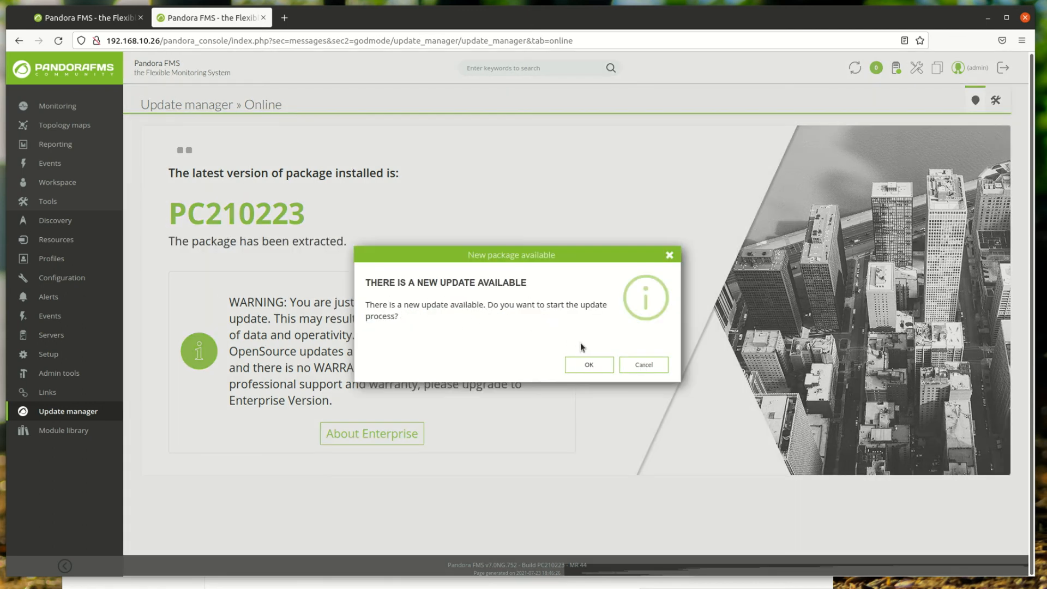
- Confirm the update, apply the pending database minor releases and close the success message
{"action": "left_click", "coordinate": [586, 364]}
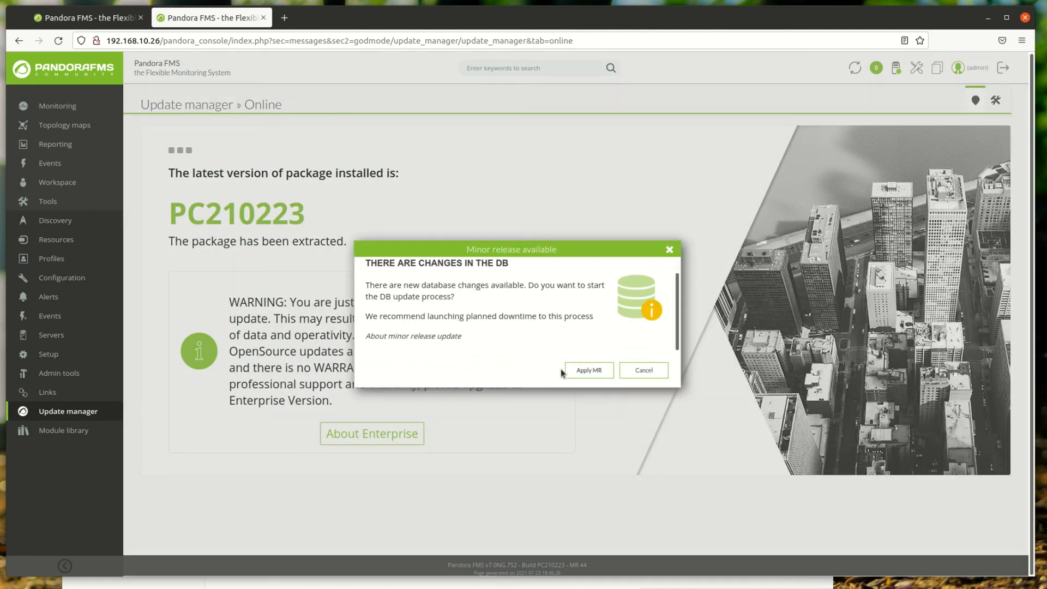
{"action": "left_click", "coordinate": [588, 370]}
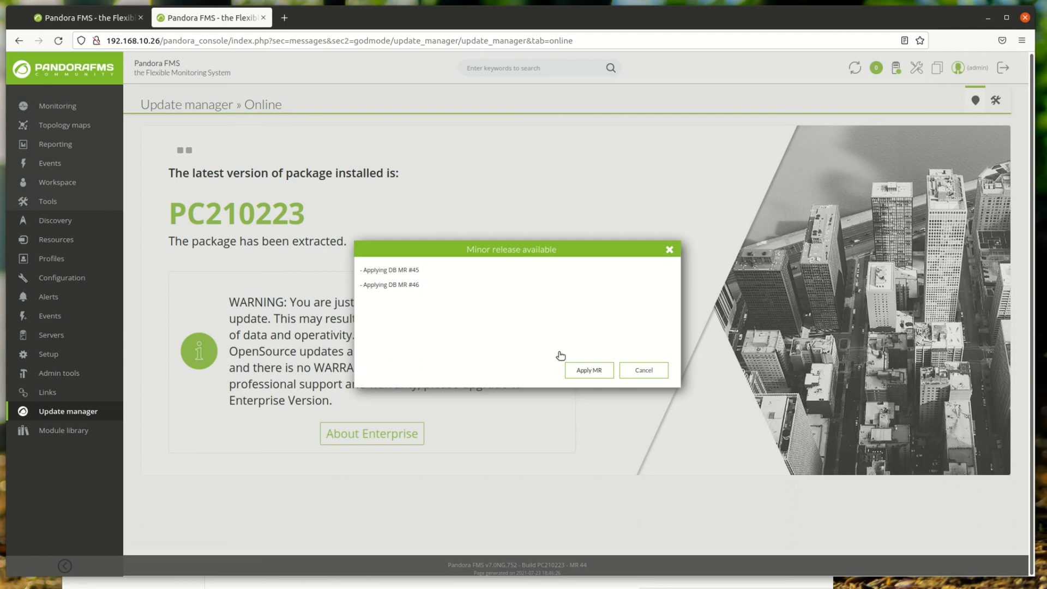
{"action": "left_click", "coordinate": [588, 370]}
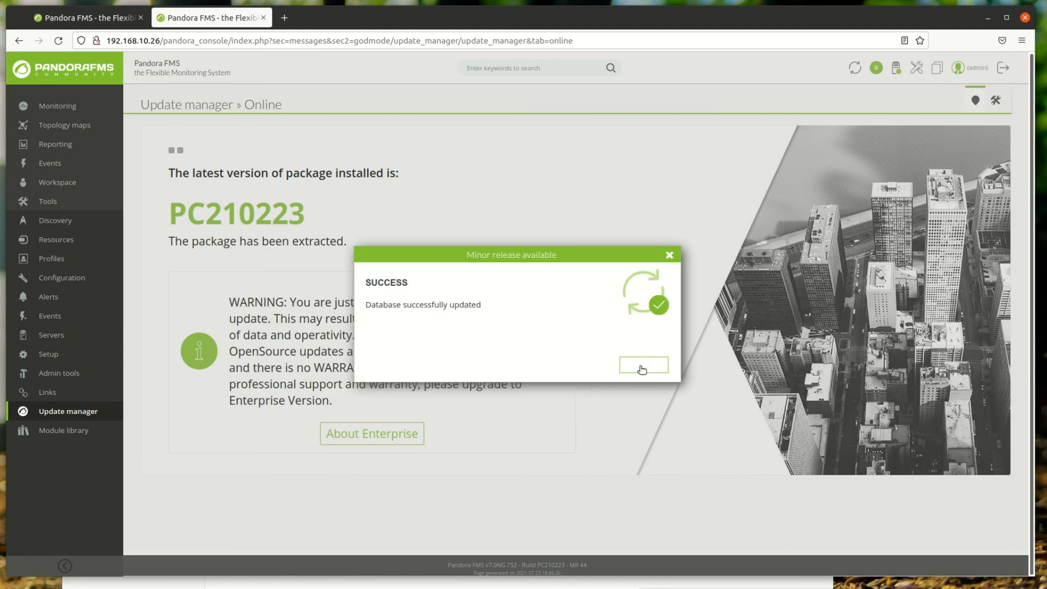
{"action": "left_click", "coordinate": [643, 365]}
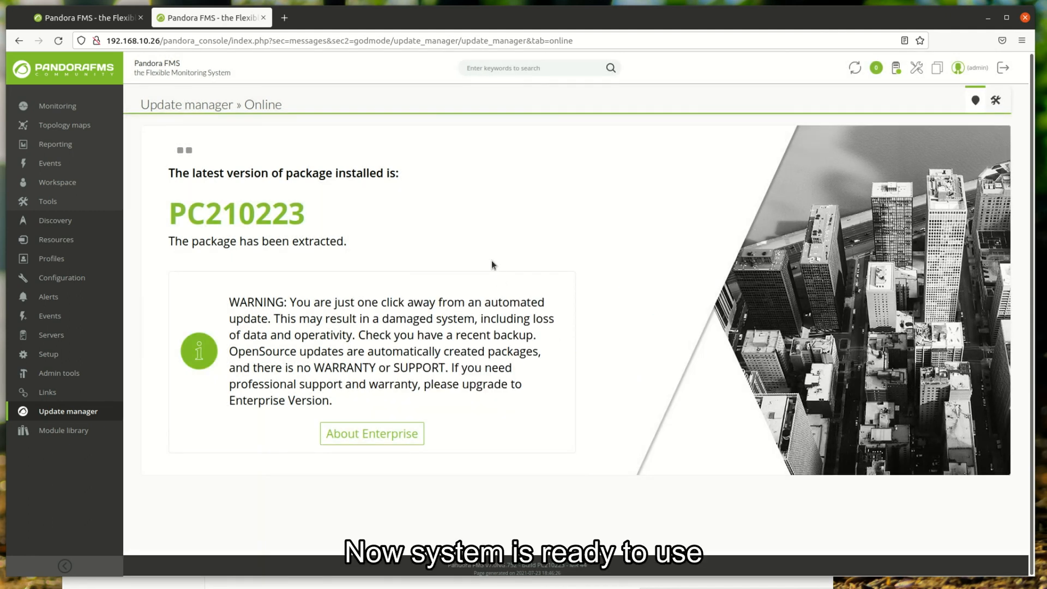